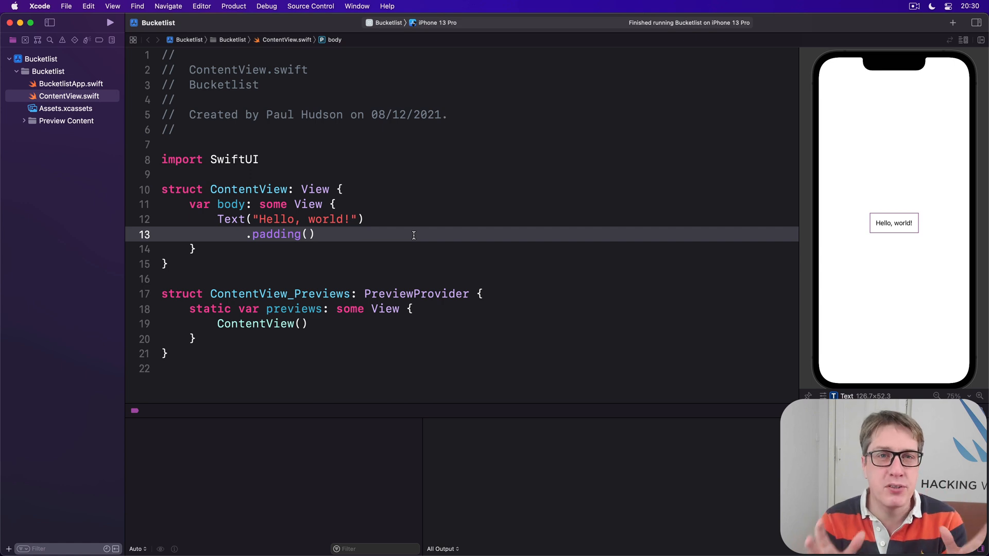
Step: Place the cursor above 'import SwiftUI' to add the MapKit import
click(315, 233)
text(import MapKit)
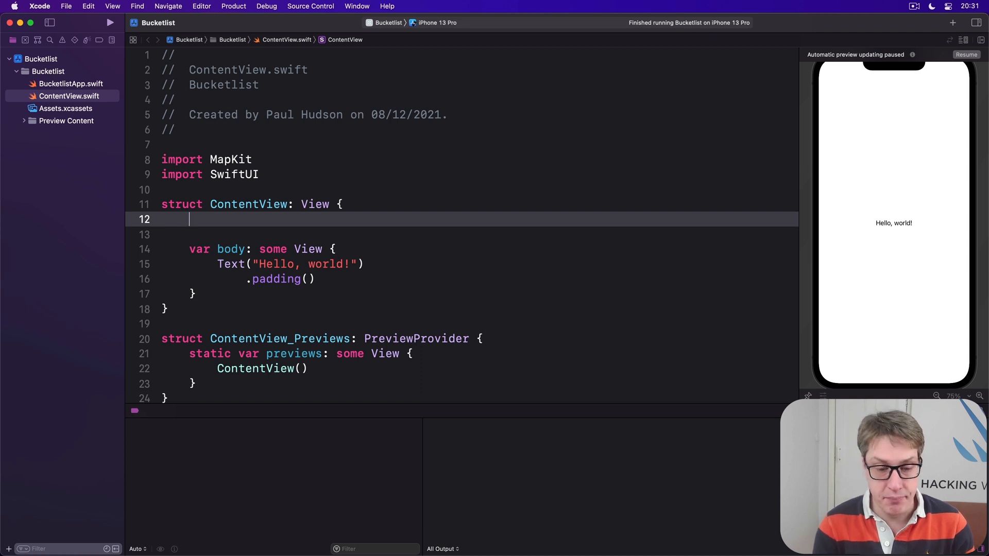
text(@)
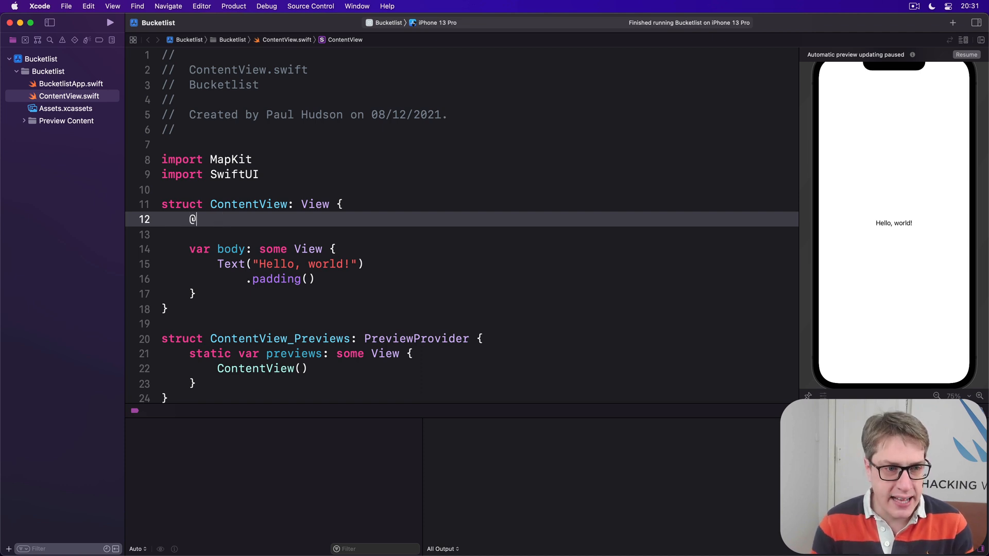
text(State private var ma)
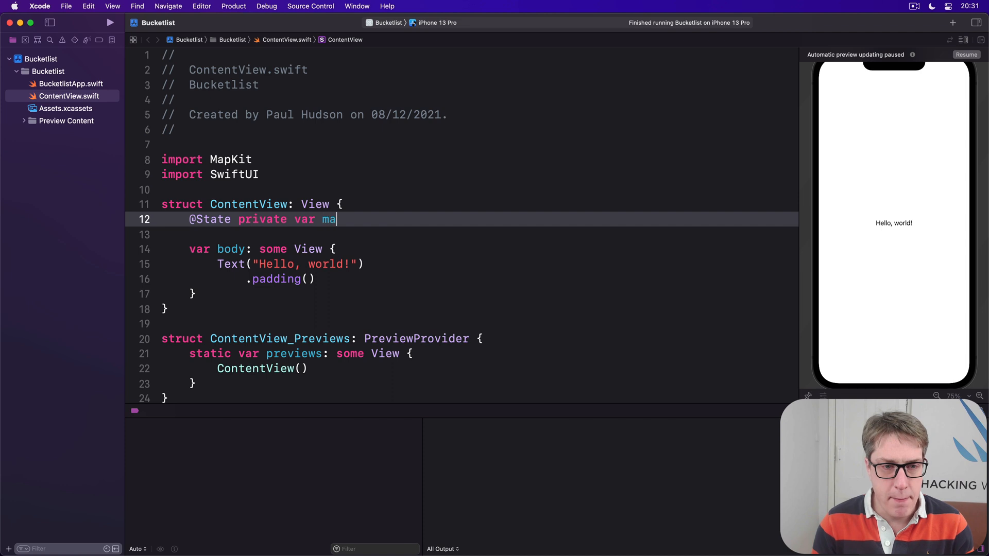
text(pRegion = MKCoordinateRegion()
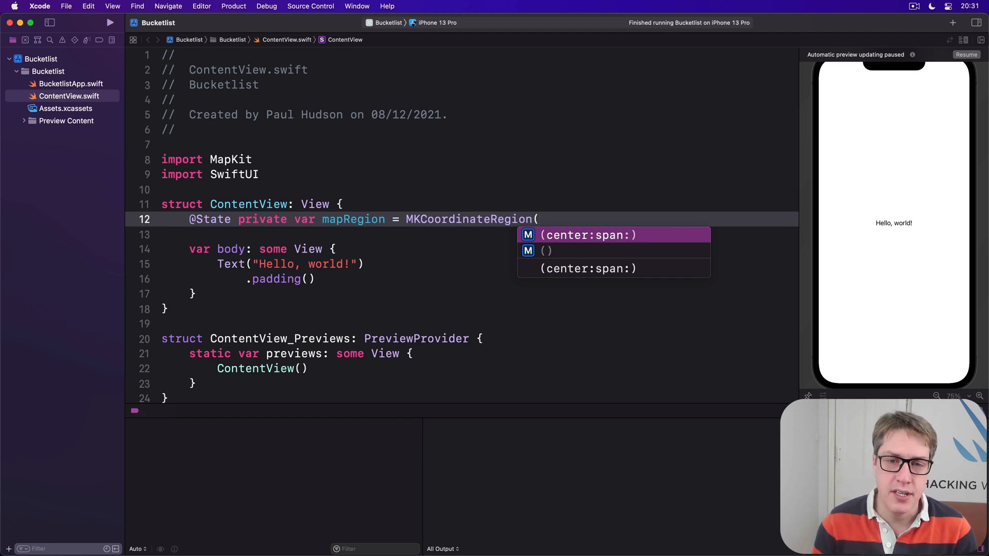
click(586, 235)
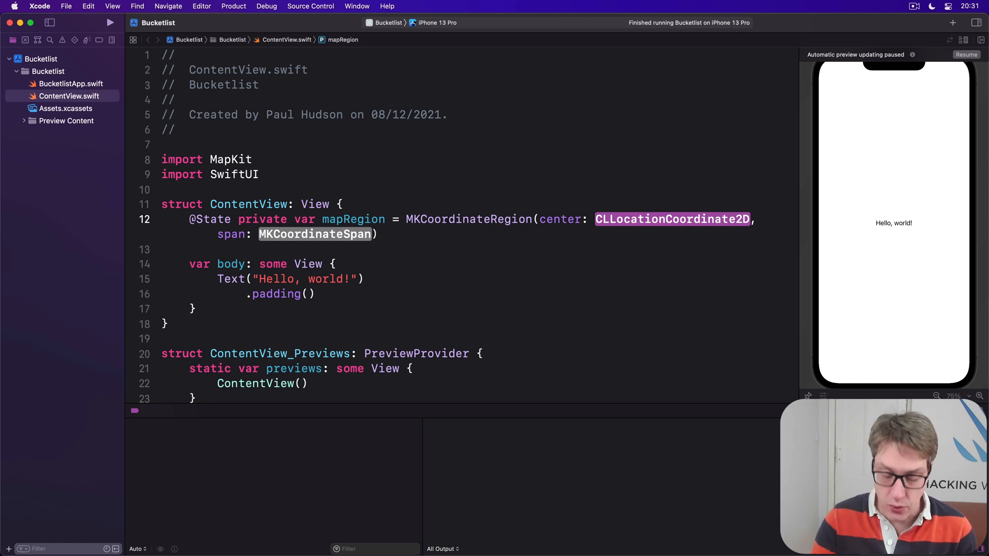
Step: Centre the region at latitude 51.5, longitude -0.12 with a 0.2 span, then target the Hello world text
text(CLL)
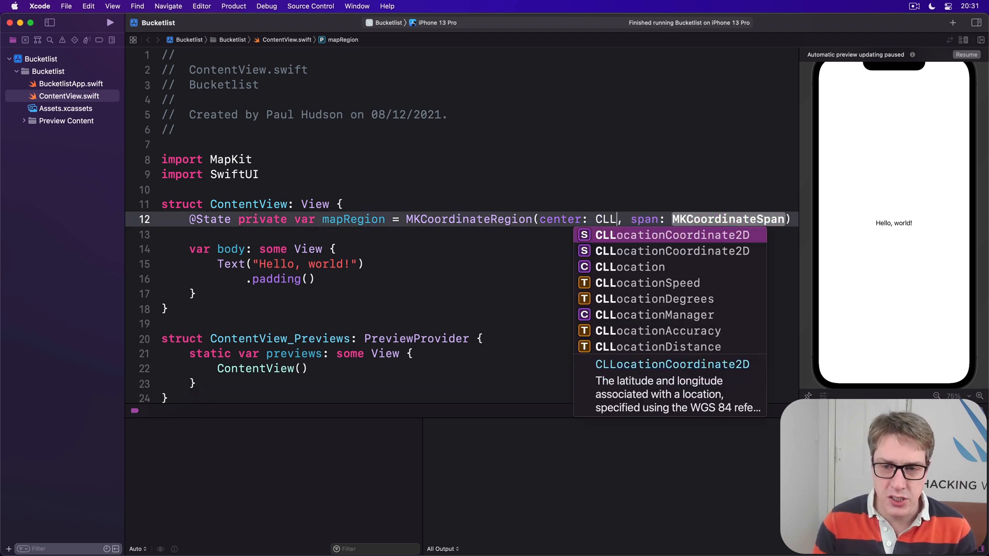
click(671, 235)
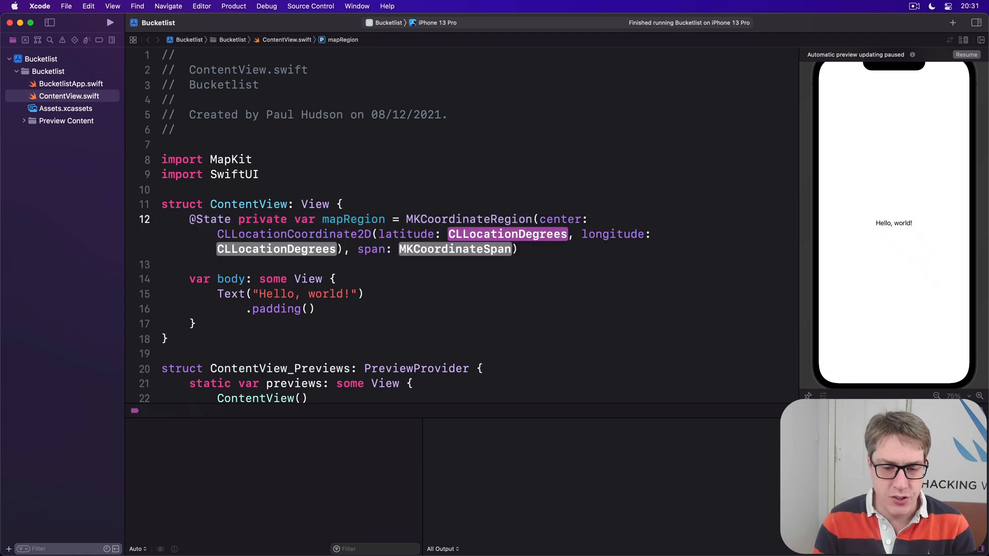
text(51.5)
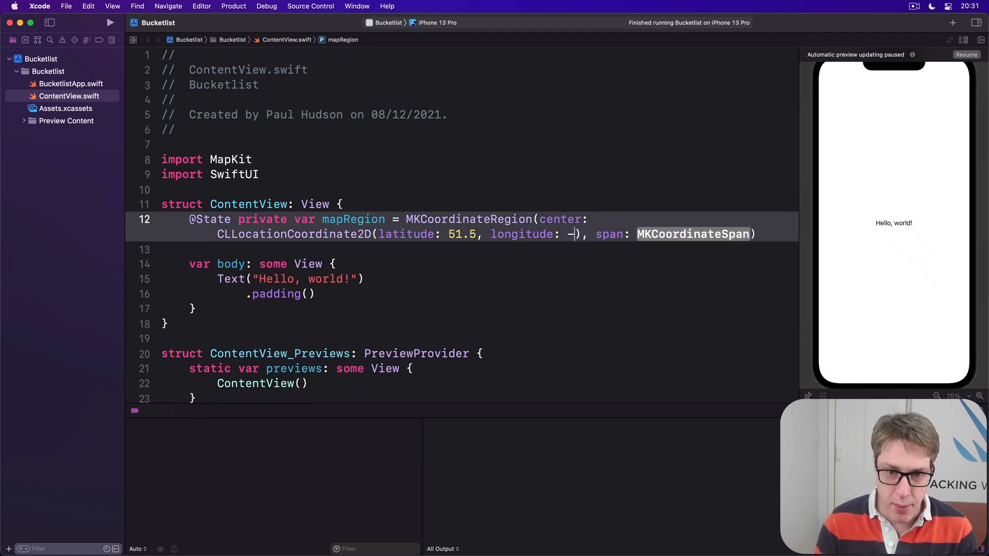
text(0.12)
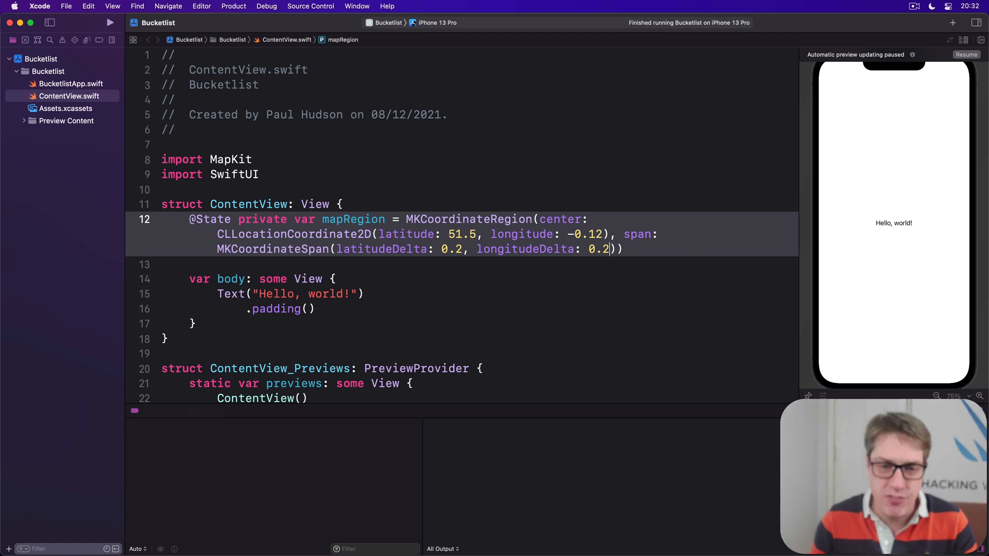
double_click(525, 248)
text(Map(coordinateRegion: Binding<MKCoordinateRegion>)
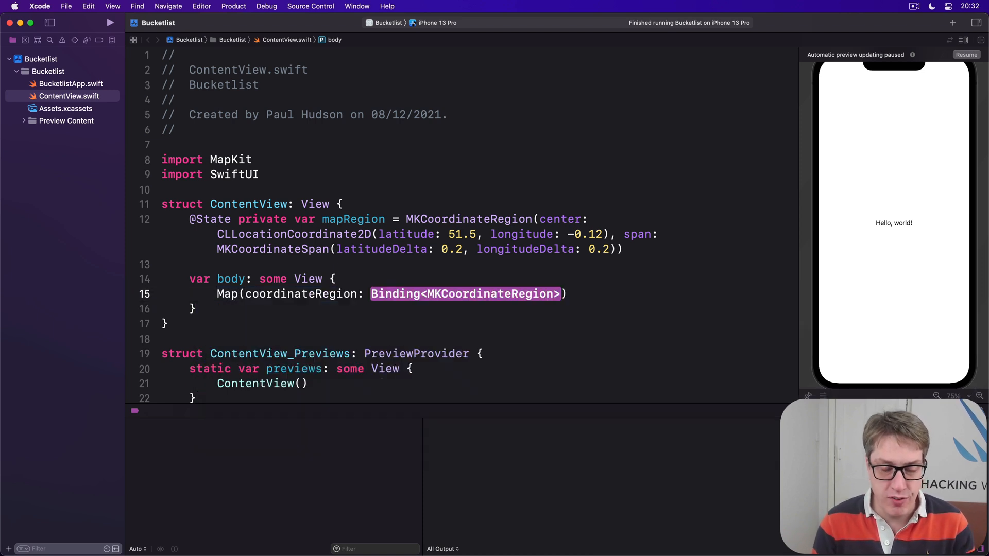
Step: Bind the Map to $mapRegion and run the app to show London in the simulator
text($mapRegion)
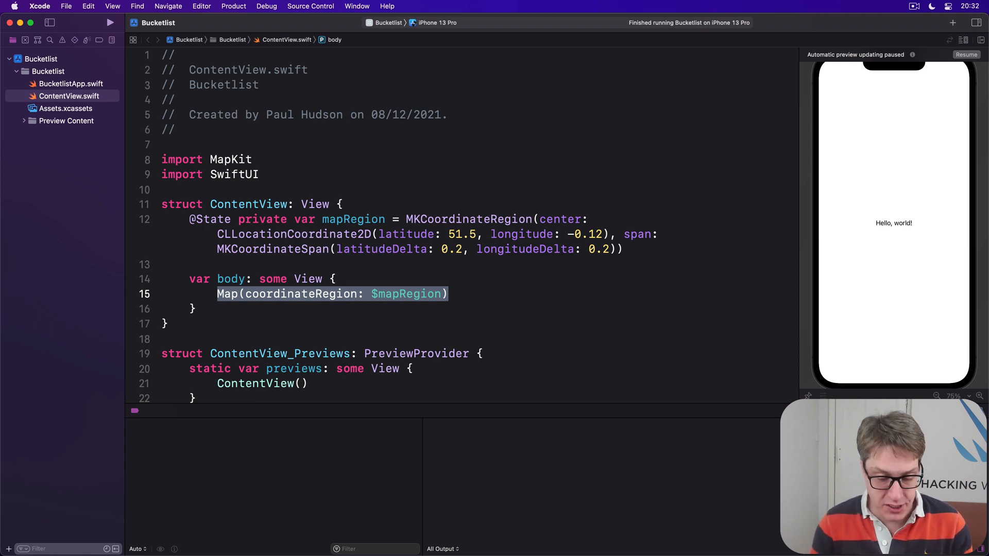
click(110, 22)
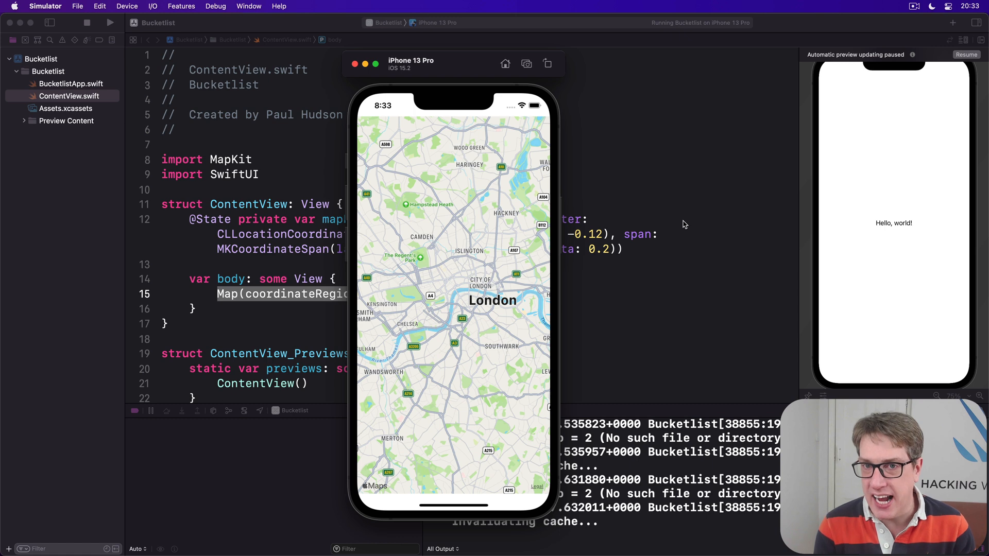
mouse_move(668, 288)
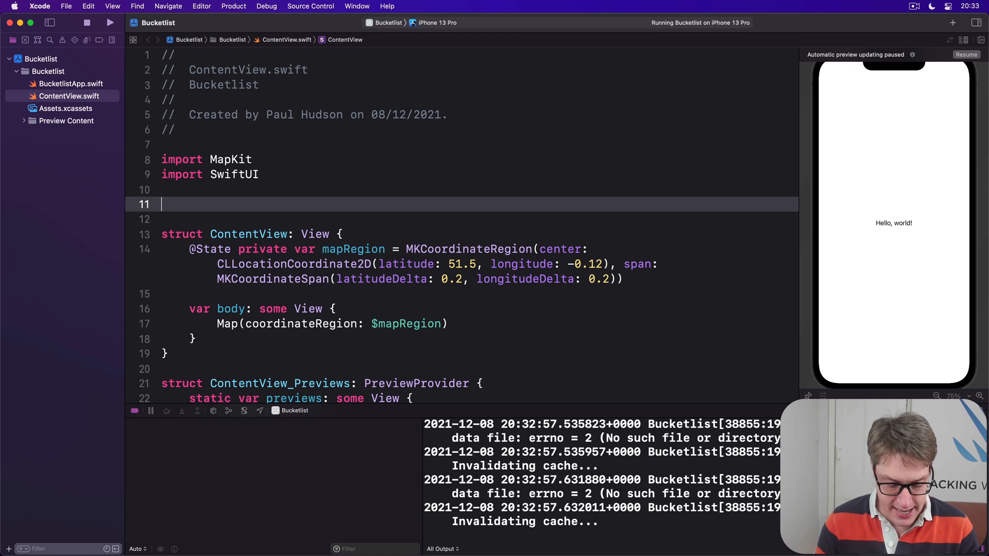
Step: Define struct Location: Identifiable with id = UUID(), name: String and coordinate: CLLocationCoordinate2D
text(struct Location: Identifiable {)
click(461, 219)
text(let id)
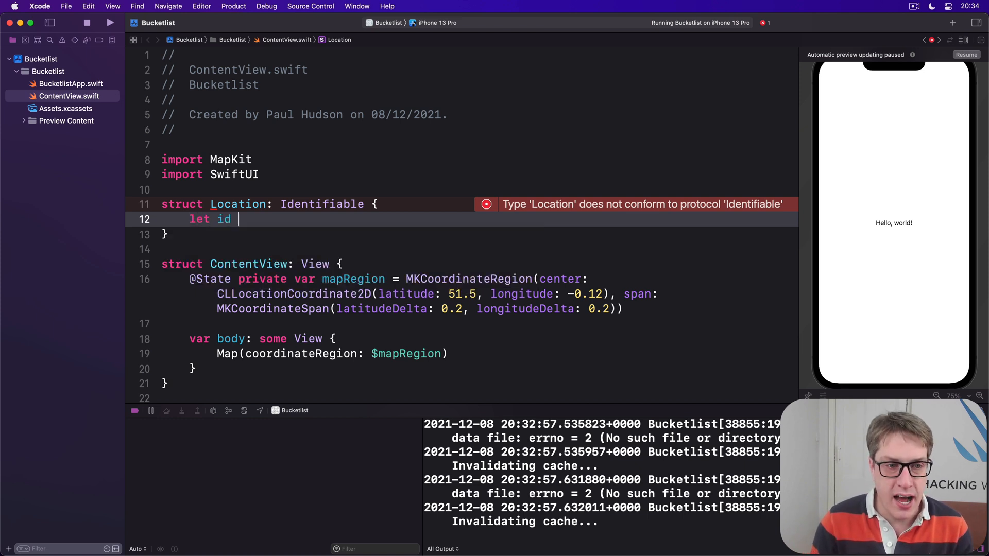
text(= UUID())
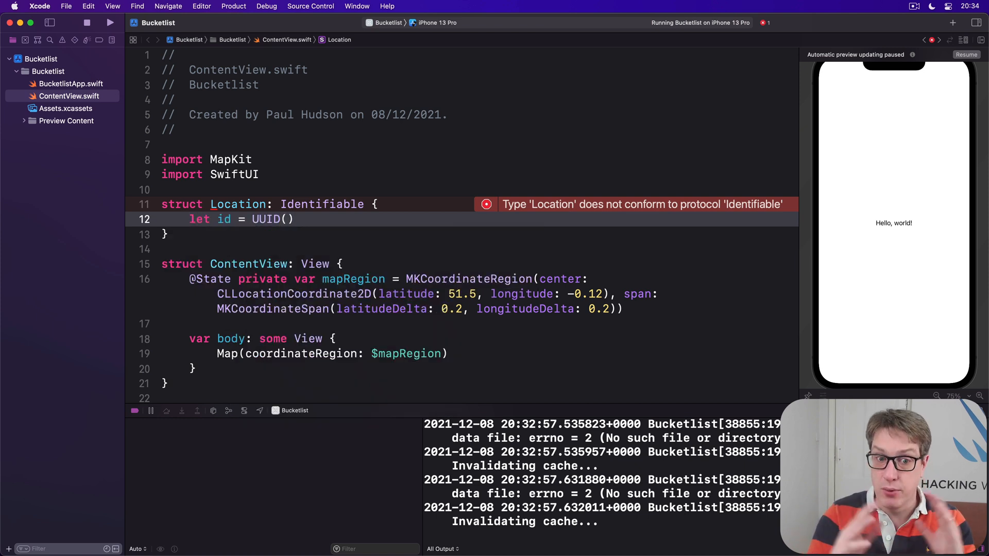
text(let name: St)
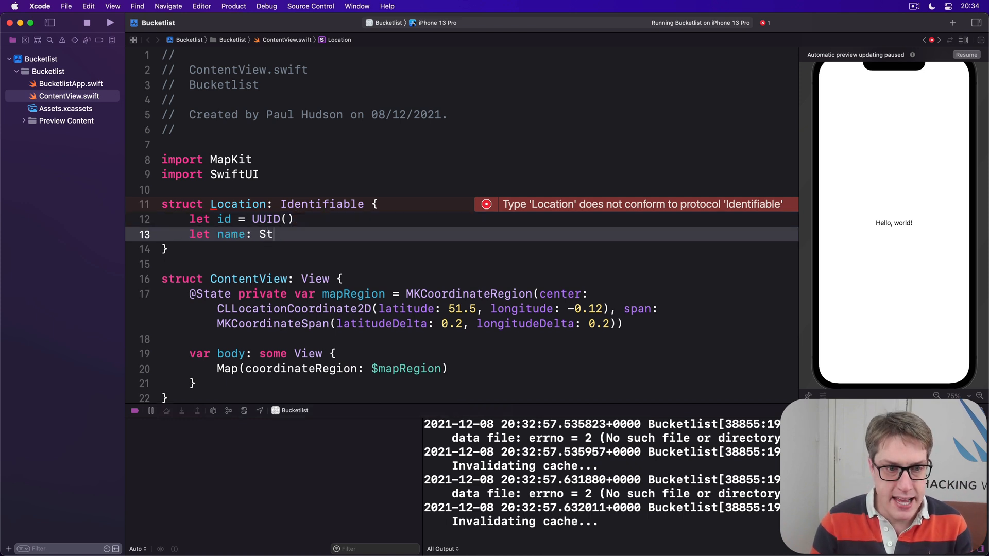
text(ring)
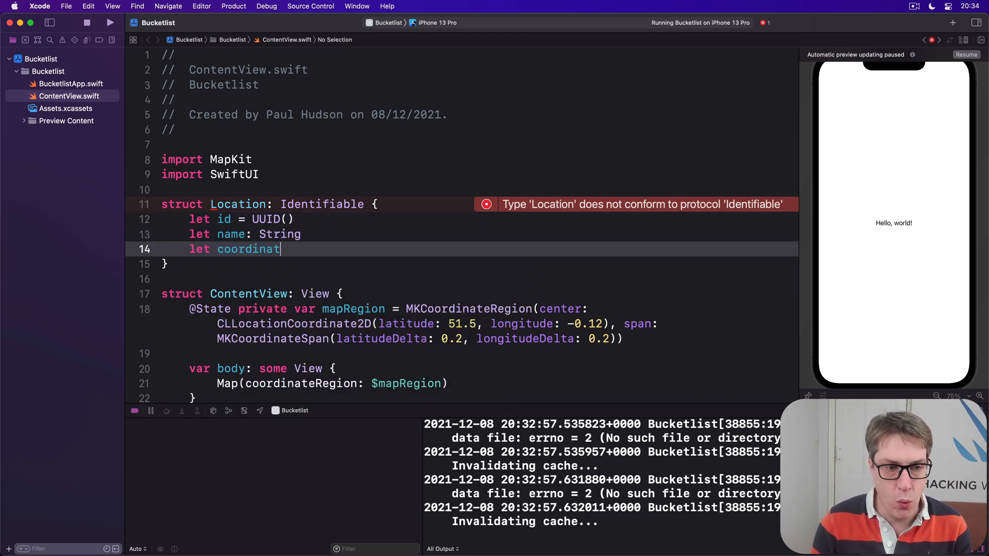
text(: CLLocationCoordinate2D)
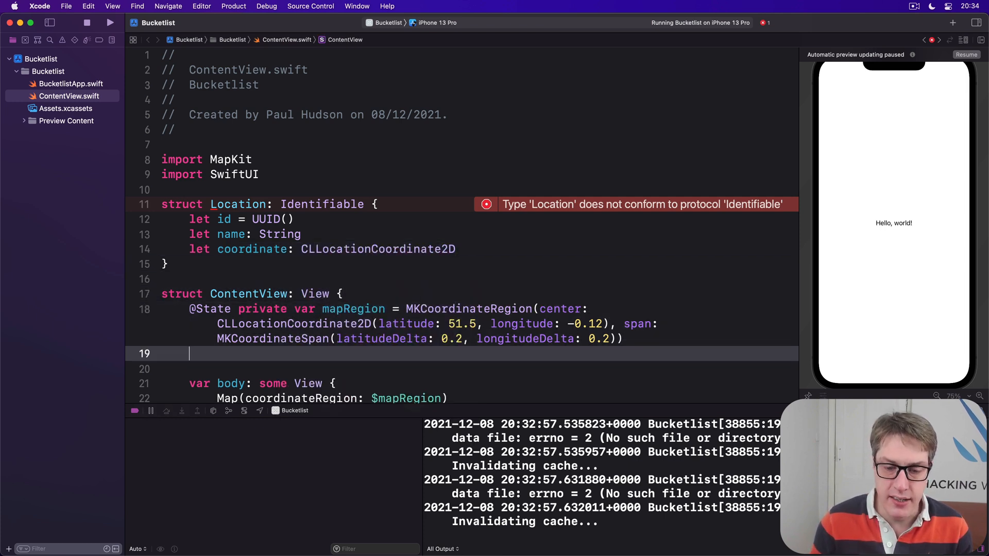
key(Return)
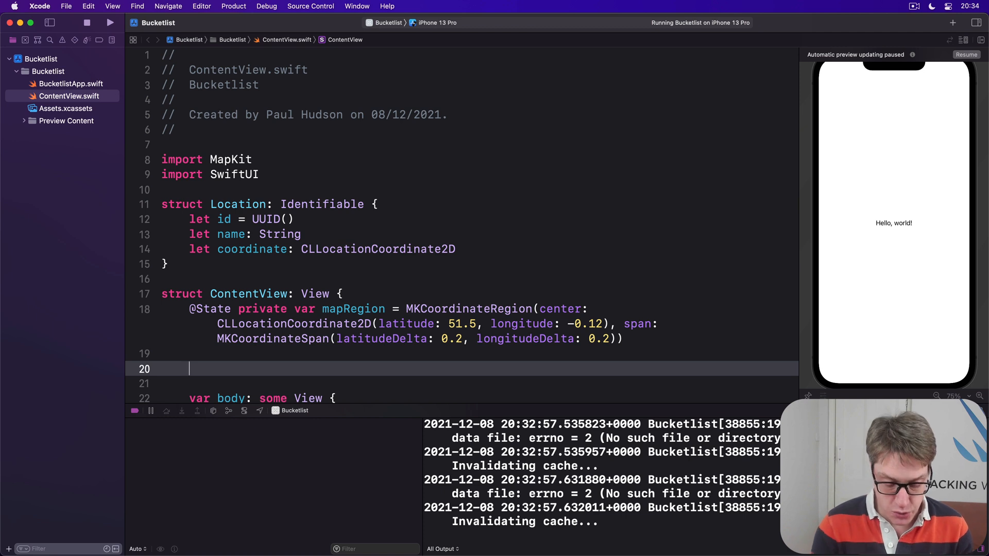
Step: Start the locations array with Buckingham Palace at 51.501, -0.141
text(let locations = [)
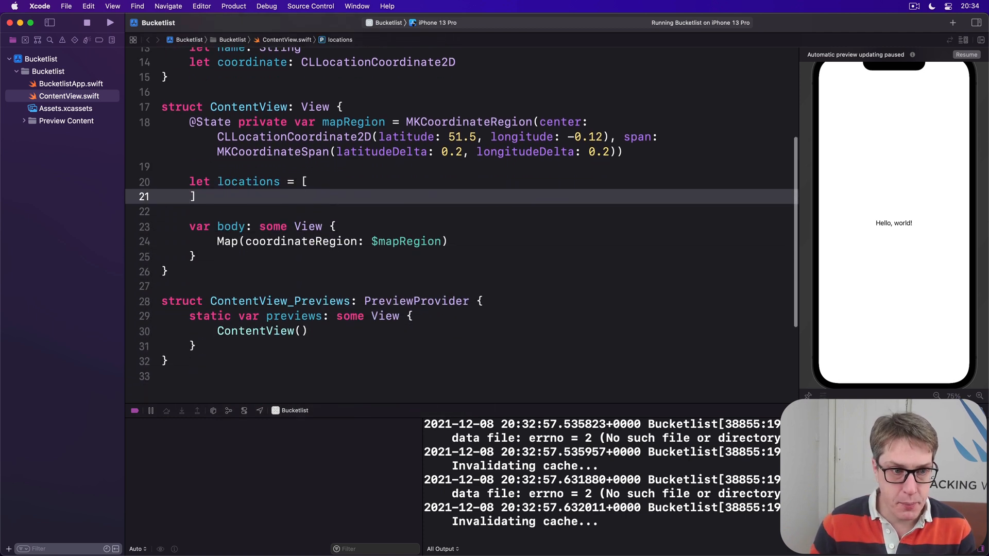
text(Location(name: "Buckingham Palace", coordinate: CLLocationCoordinate2D)
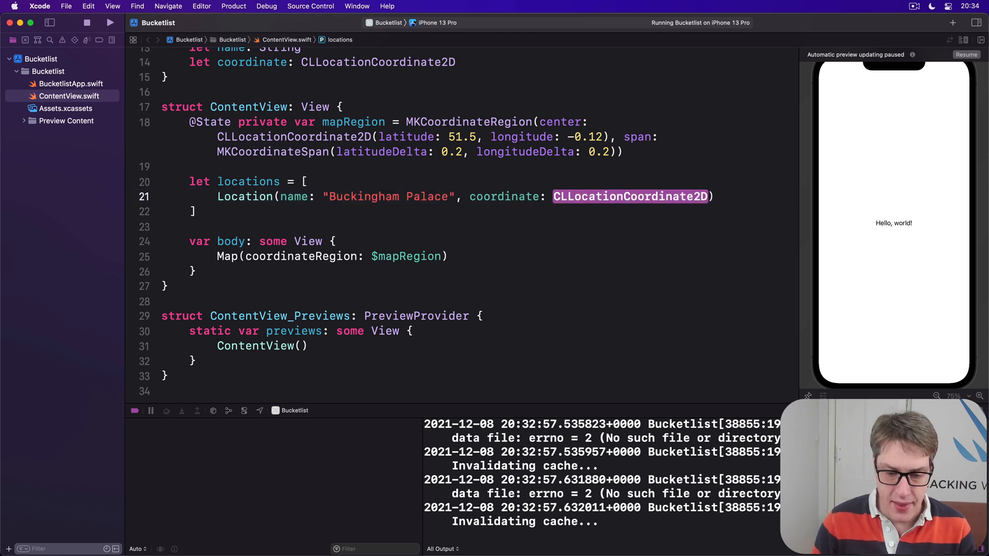
text(()
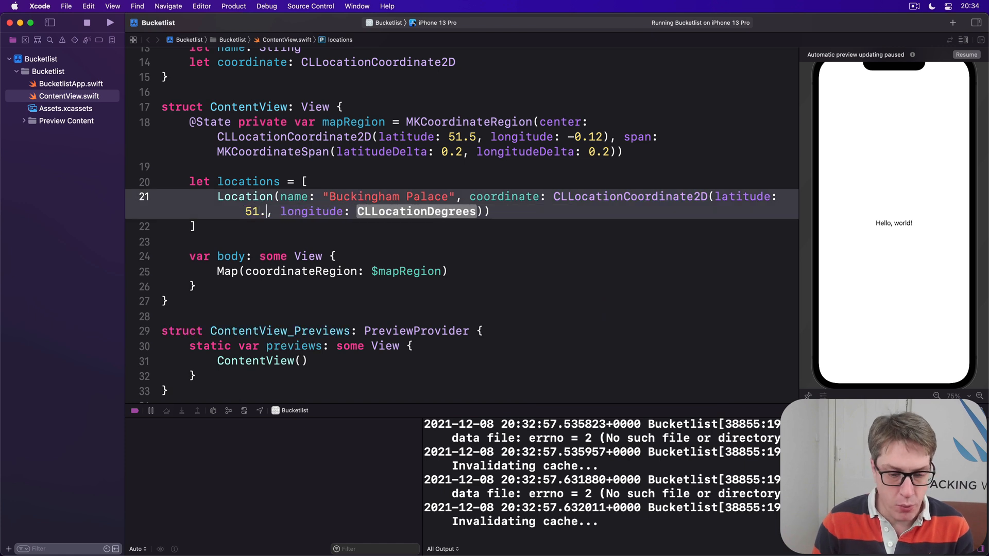
text(501)
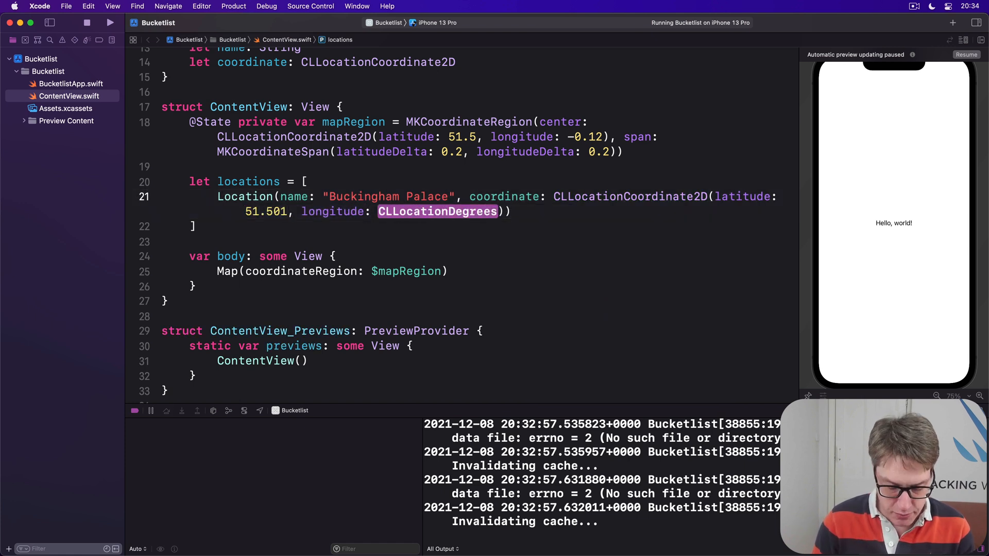
text(-0.1)
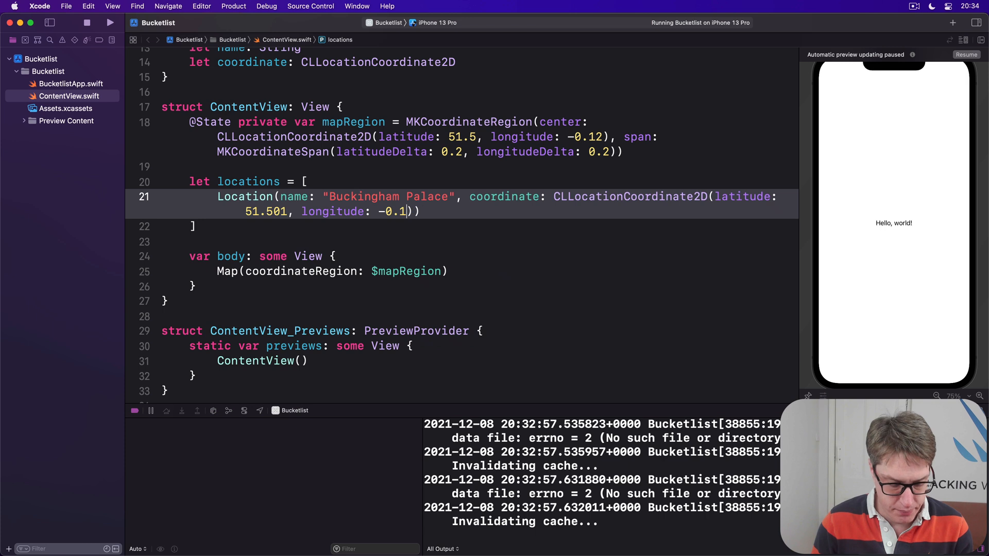
text(41),)
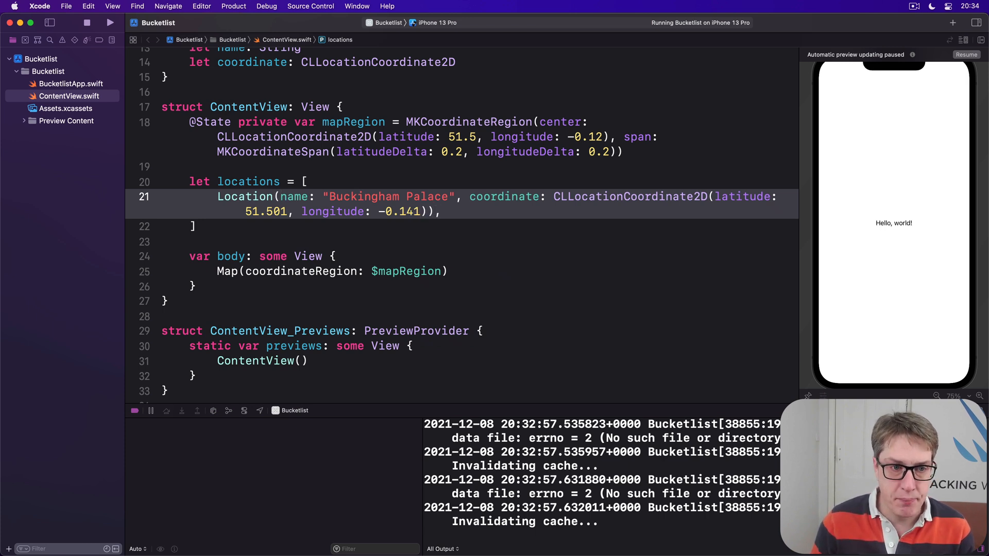
Step: Add Tower of London at 51.508, -0.076 to the locations array
text(Location(name: "Tower of London", coordinate: CLLocationCoordinate2D)
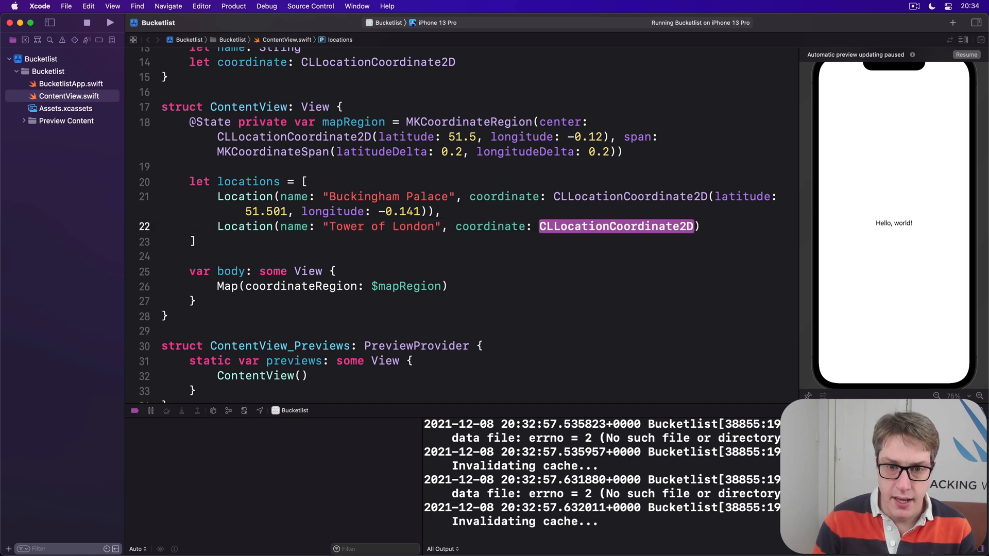
text(()
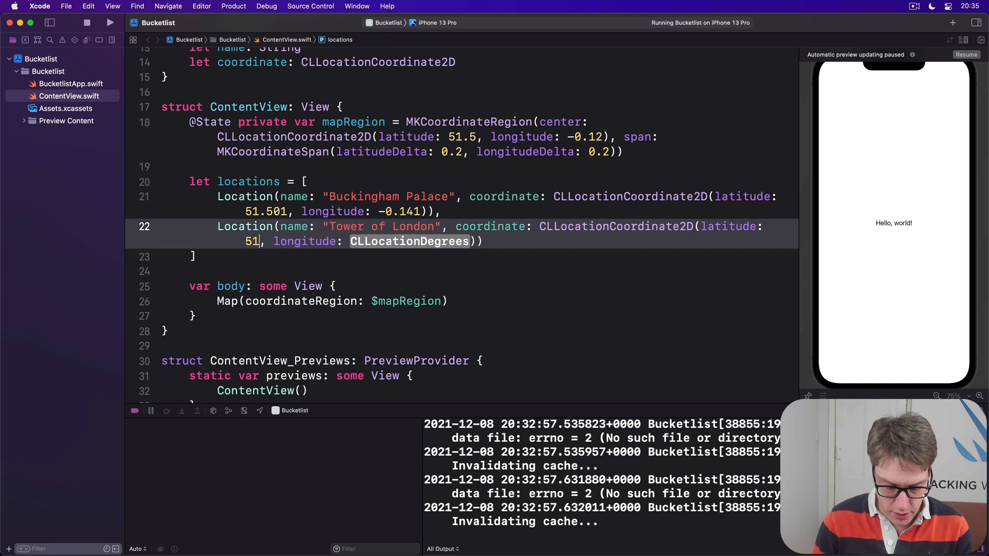
text(.508)
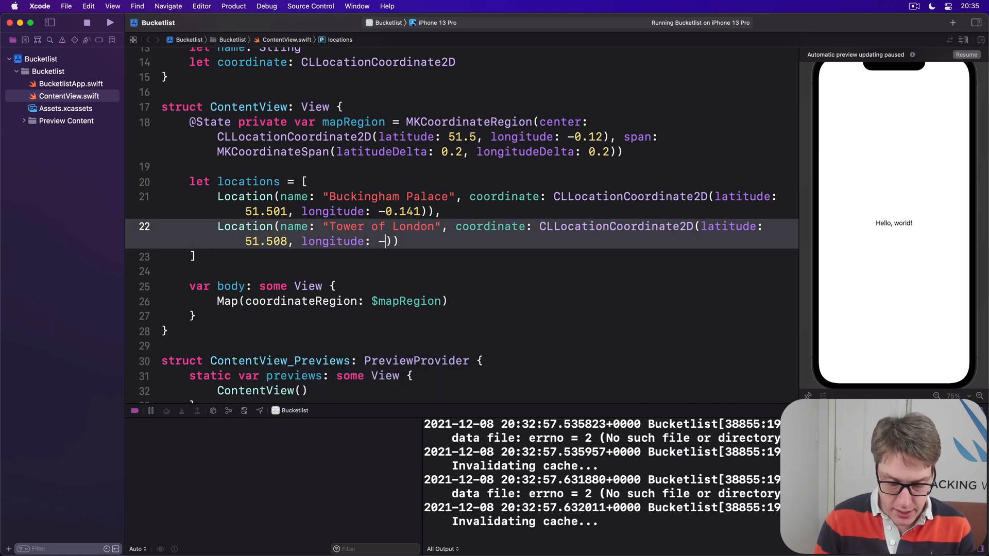
text(0.076)
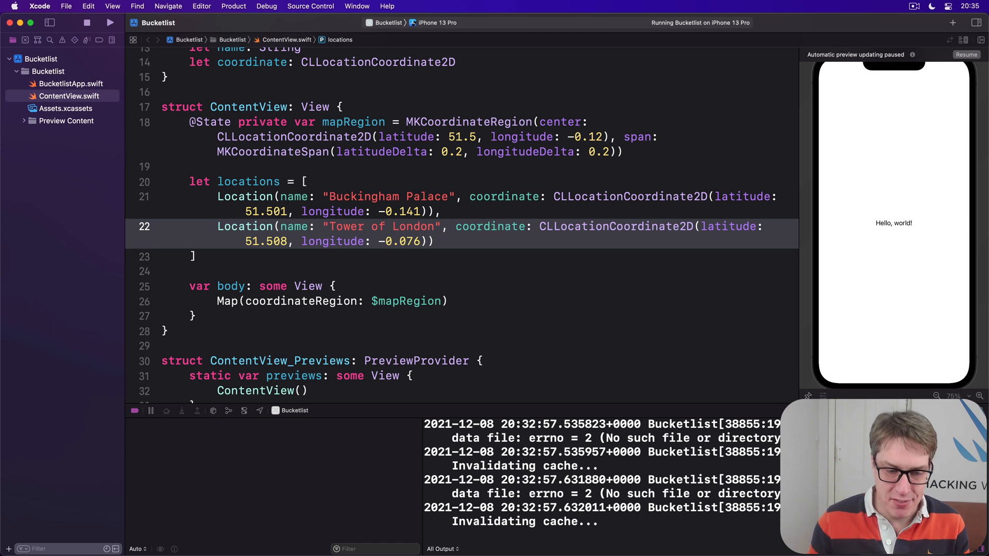
Step: Pass the locations array as annotationItems to the Map call in the body
click(419, 241)
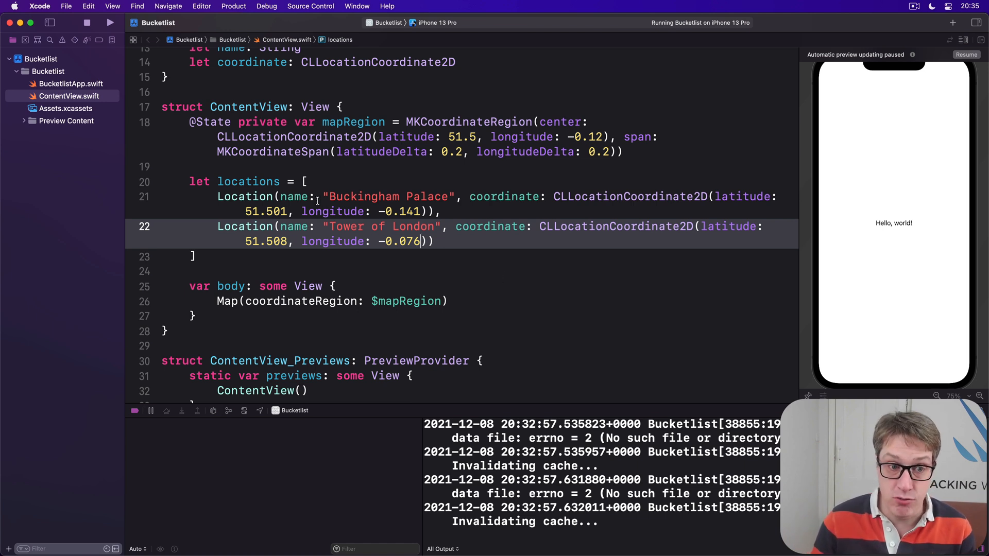
double_click(248, 181)
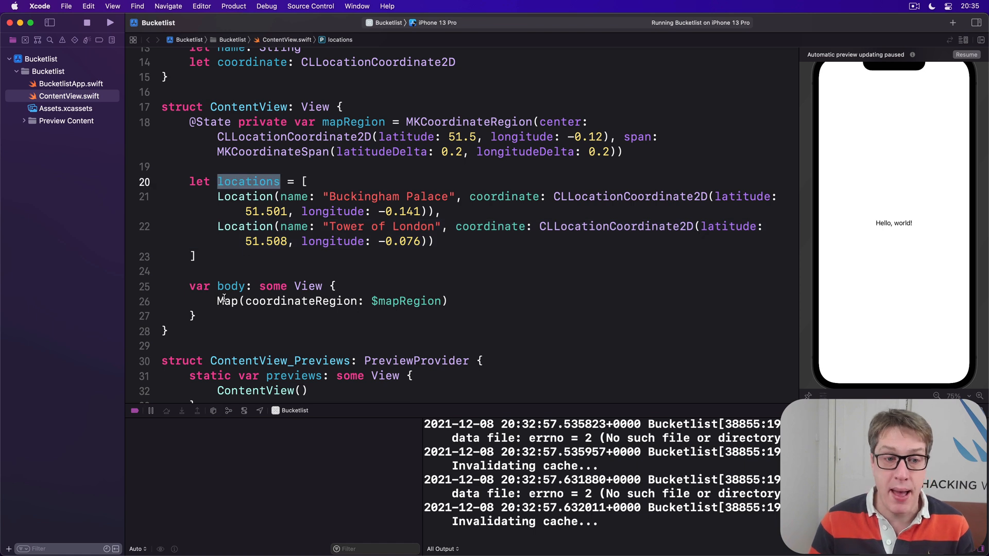
click(227, 301)
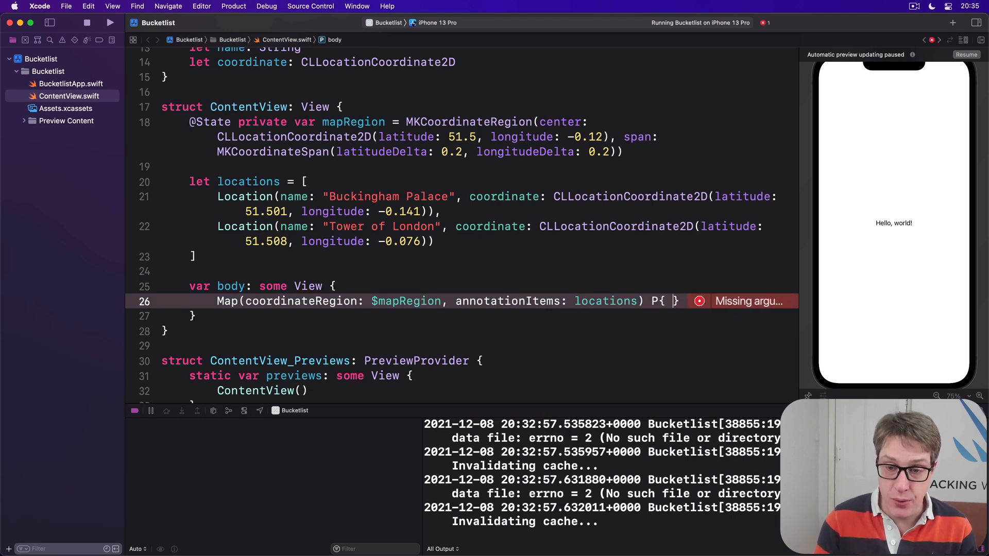
Step: Add a closure placing a MapMarker at each location.coordinate and run the app
text(location)
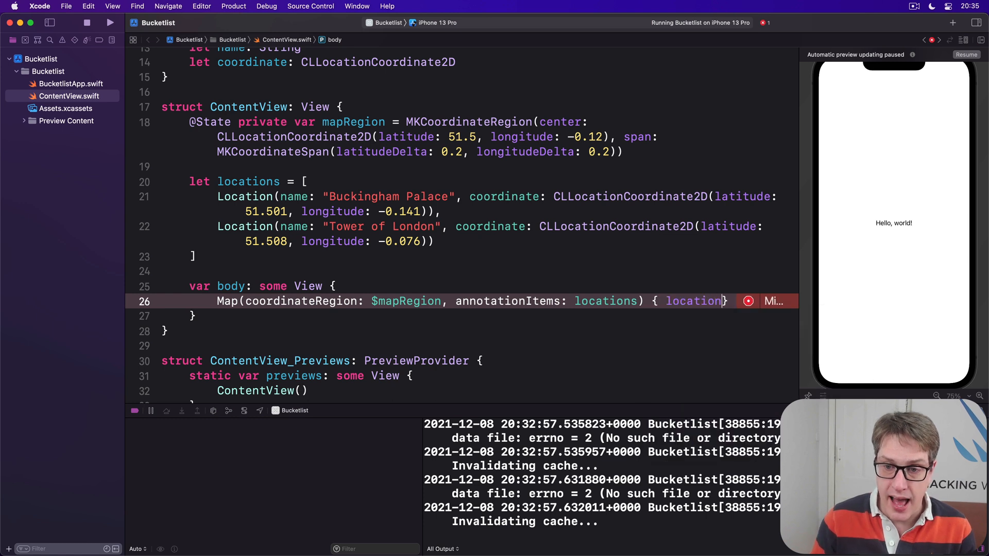
text(MapMarker(coordinate: l, tint: Color?)
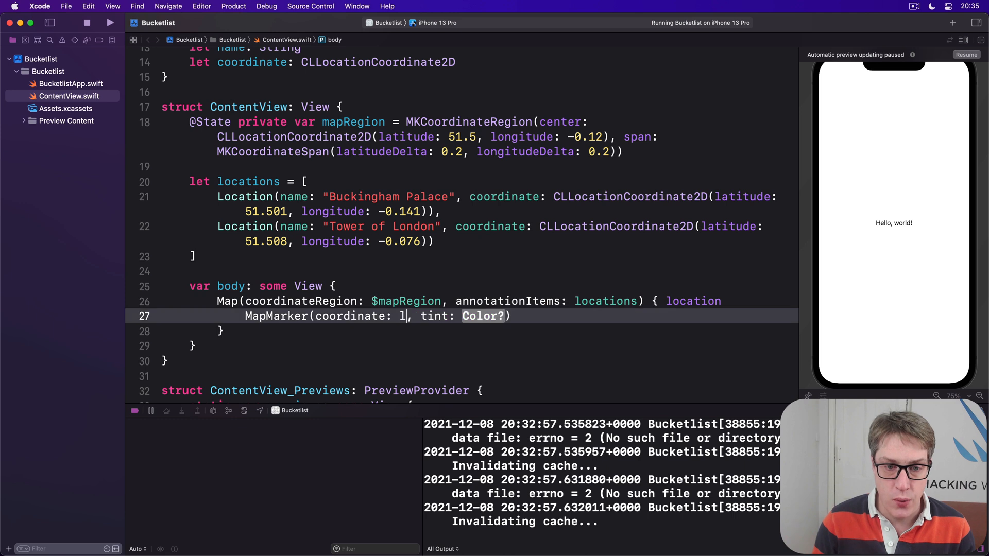
text(ocation.coo)
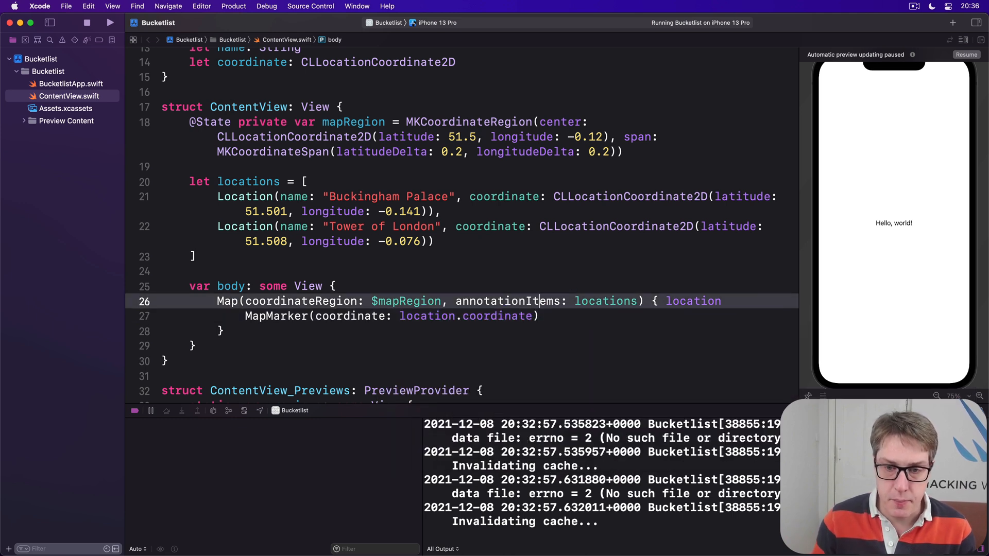
text(in)
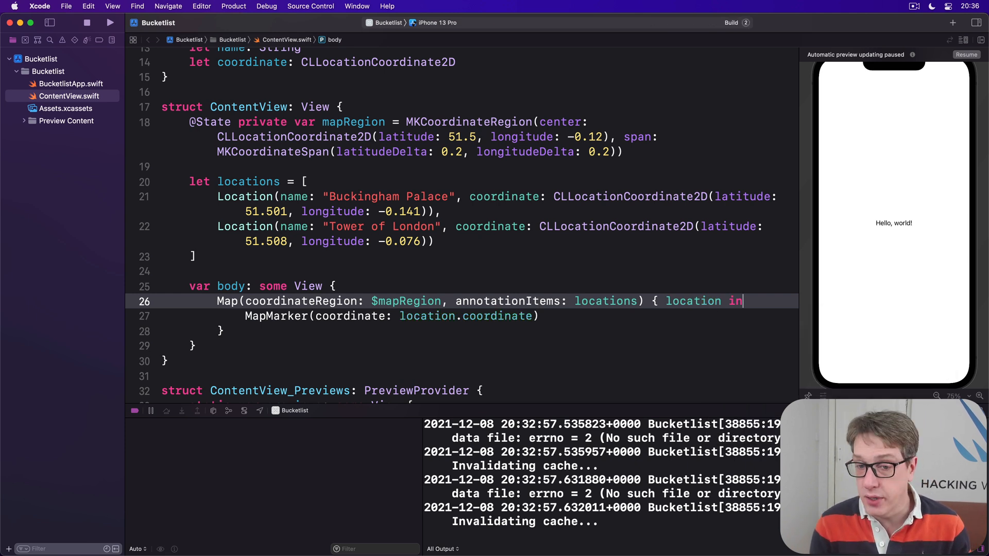
click(110, 22)
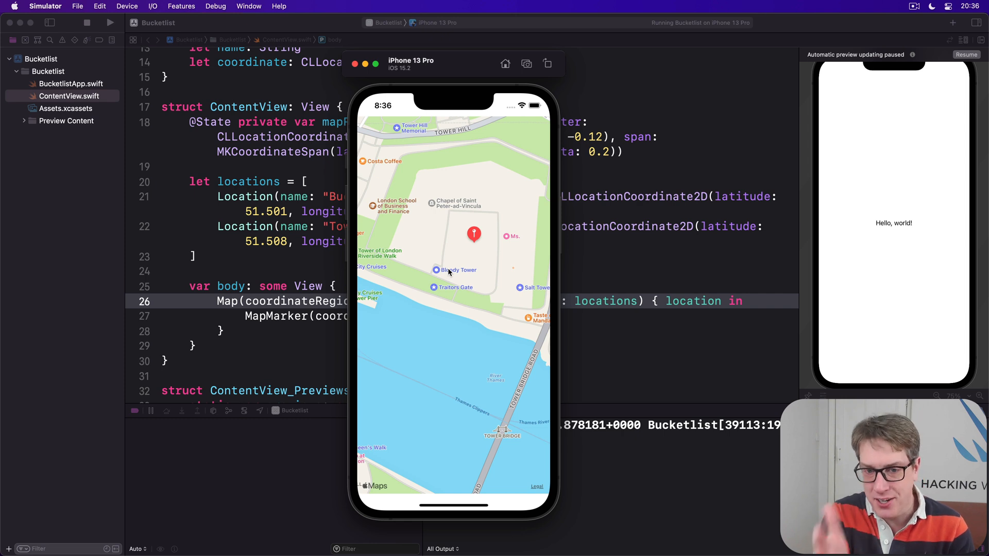
mouse_move(451, 285)
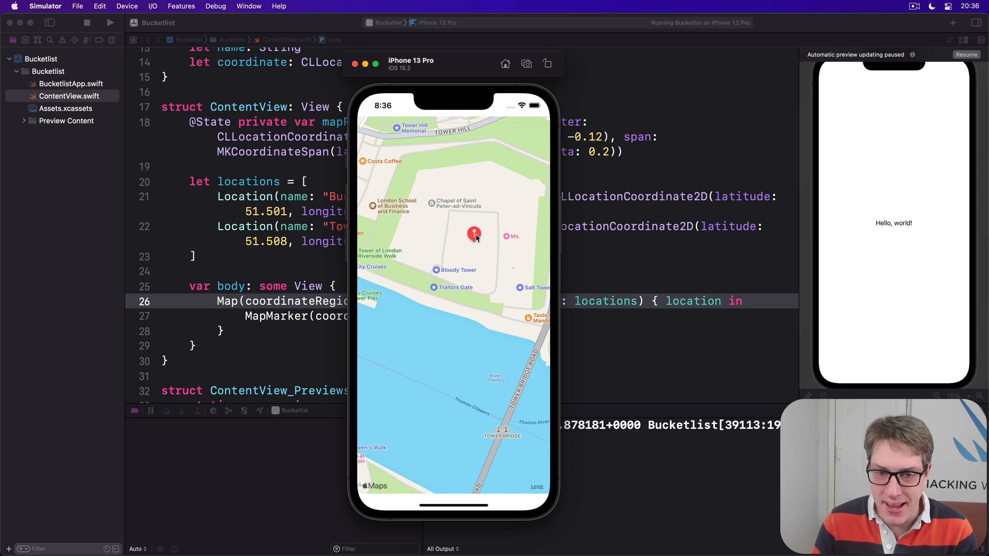
mouse_move(473, 235)
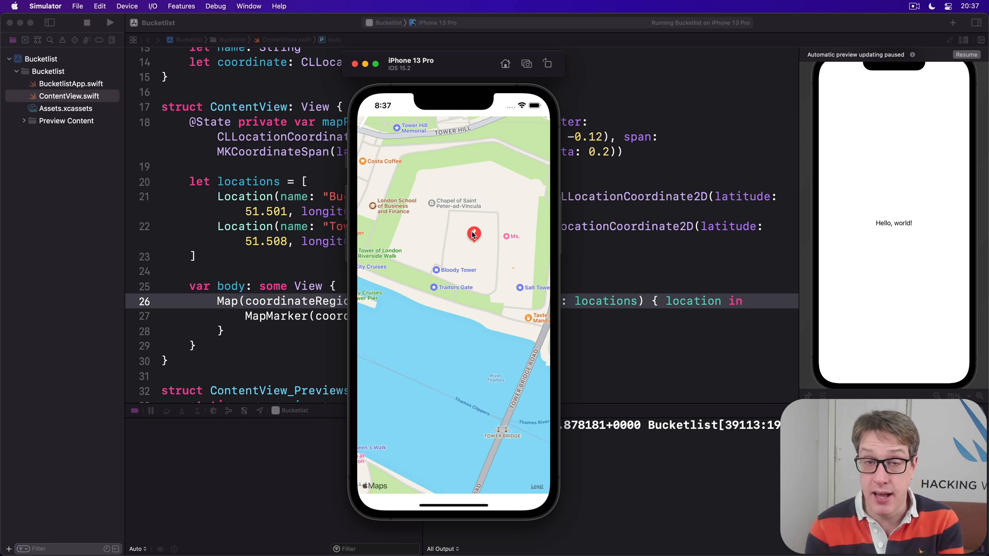
mouse_move(591, 287)
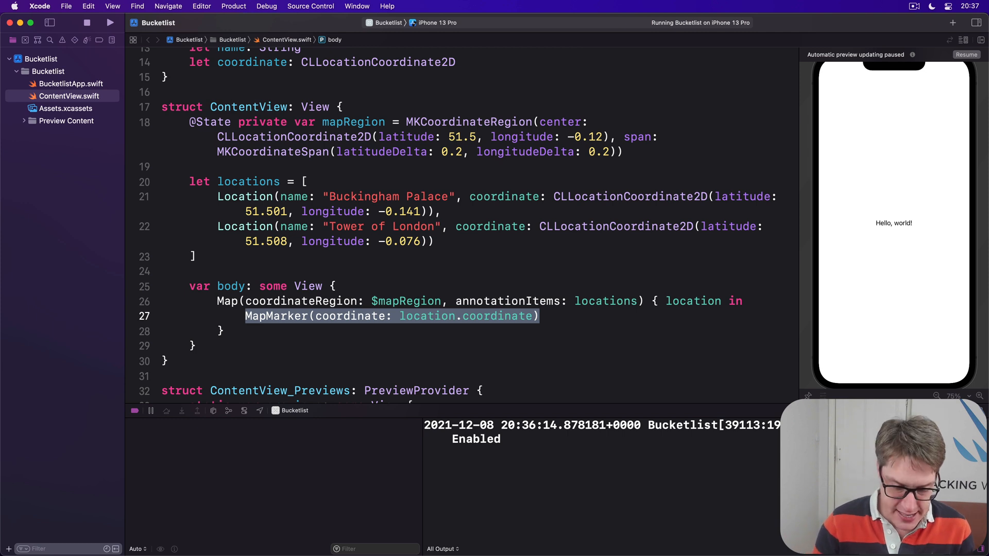
Step: Swap MapMarker for MapAnnotation(coordinate:) containing a red-stroked 44 by 44 Circle inside a VStack
text(MapAnnotation()
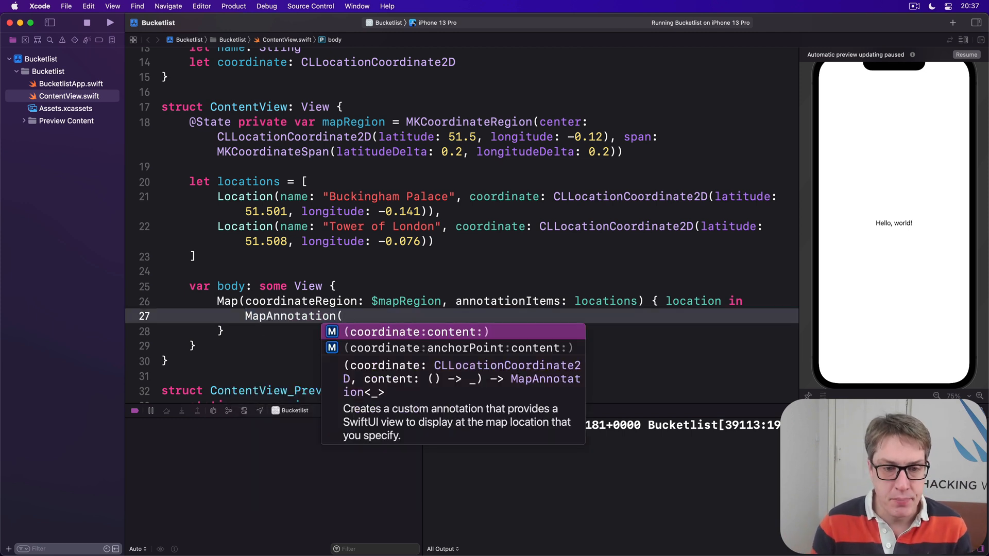
text(coordinate: location.coordinate) {)
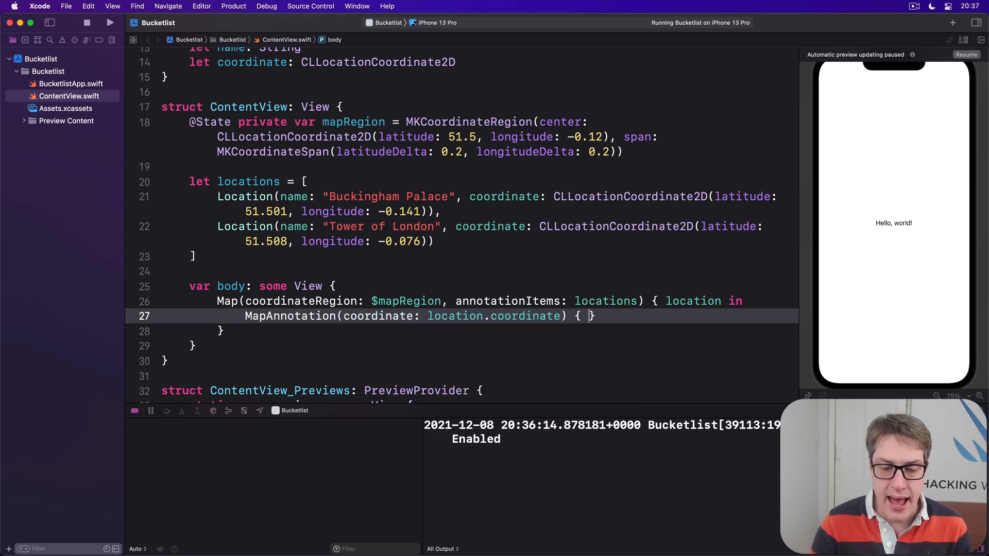
key(Return)
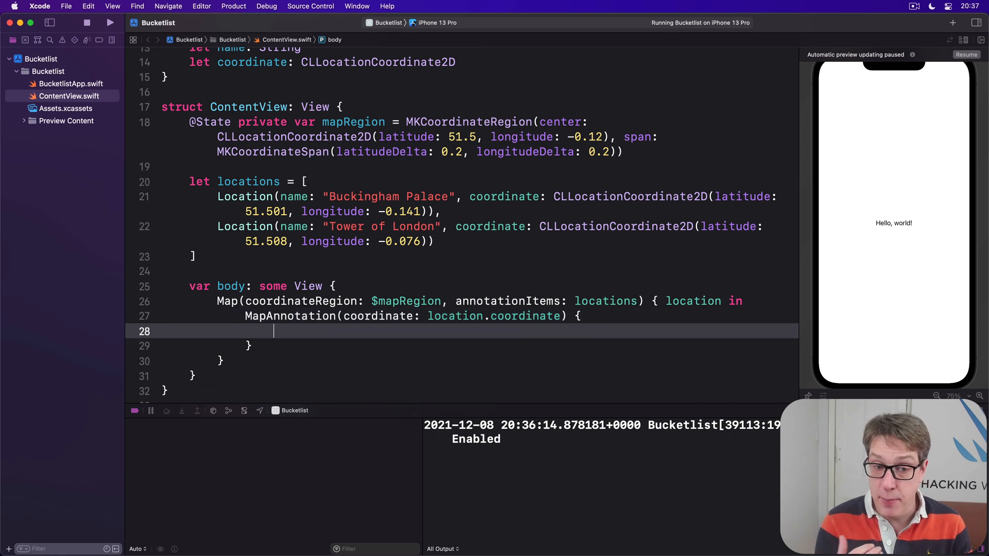
text(Circle()
text(.stroke(.red, lineWidth: 3)
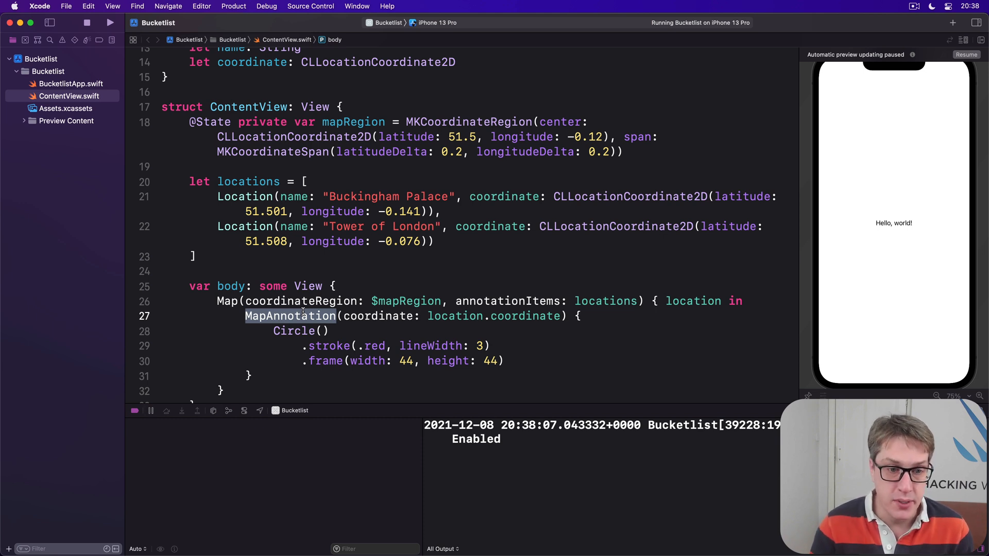
text(VStack {)
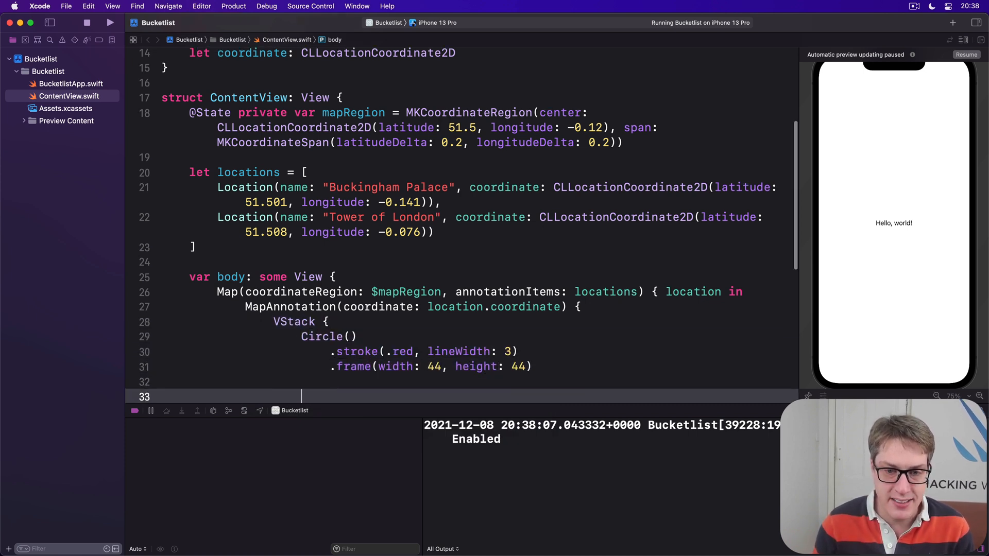
text(Text(location.)
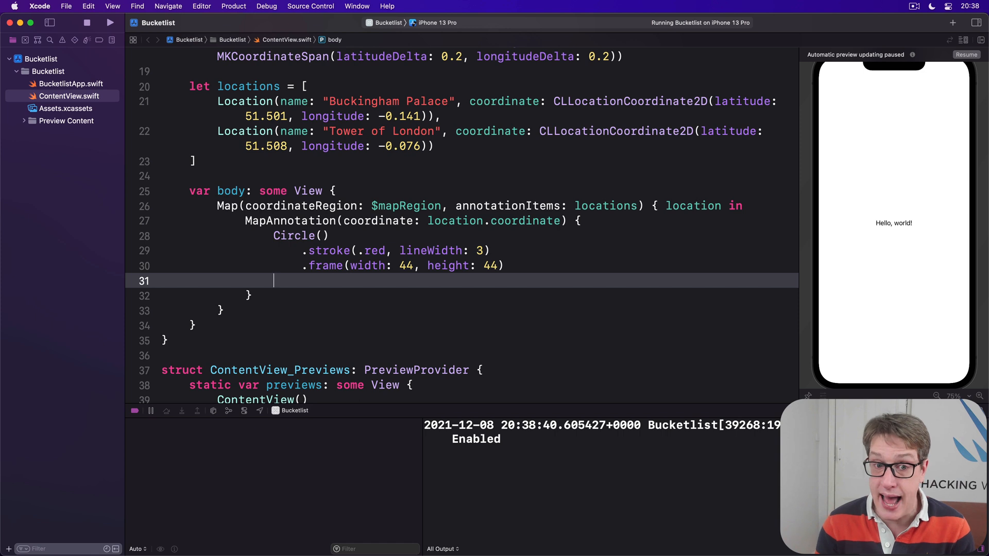
Step: Add .onTapGesture printing "Tapped on \(location.name)" to the circle and tap one in the simulator
text(.onTapGesture {)
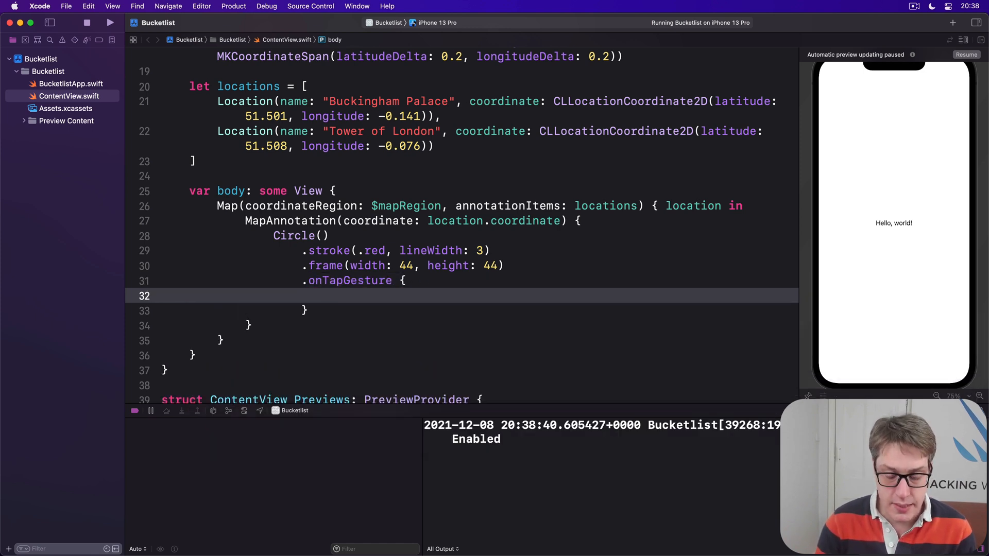
text(print(""))
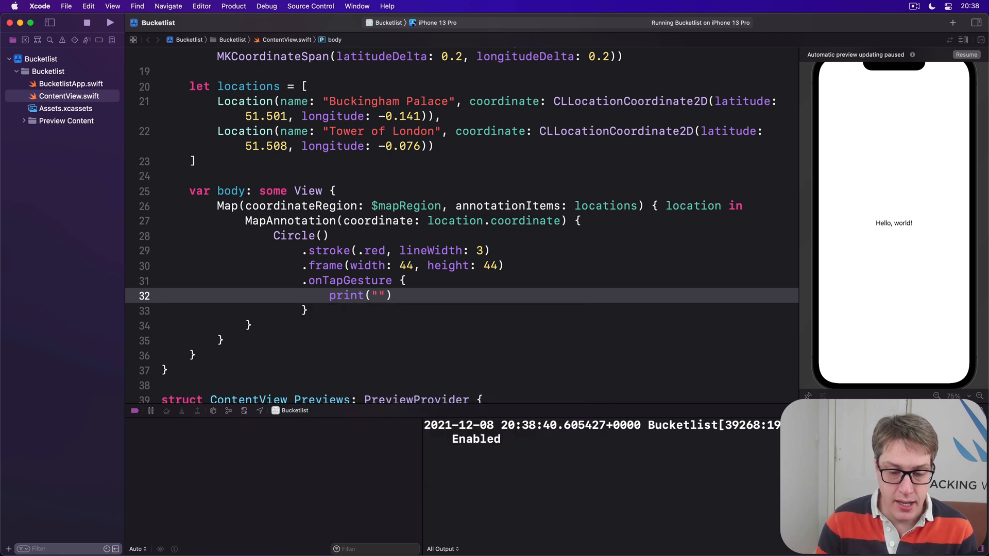
text(Tapped on \(loc)
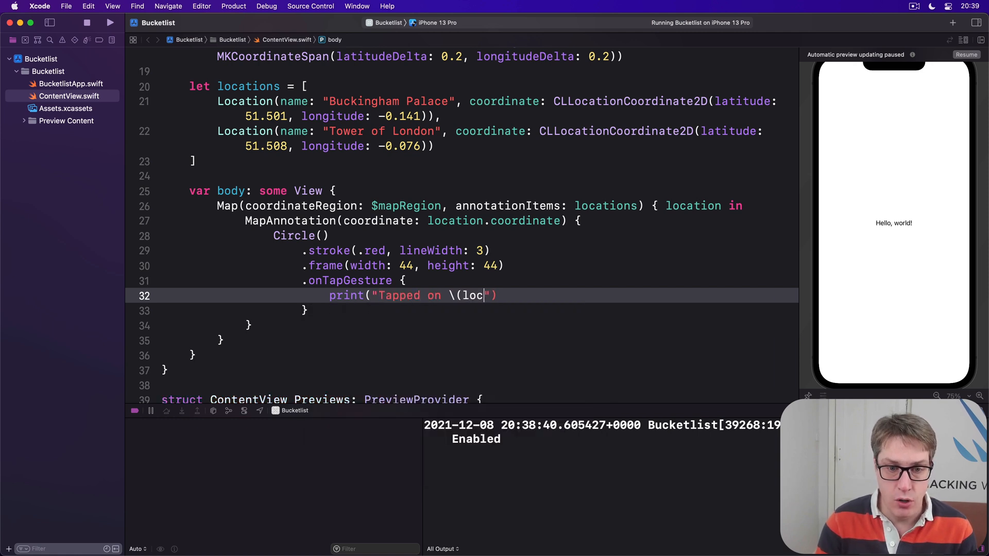
text(ation.name))
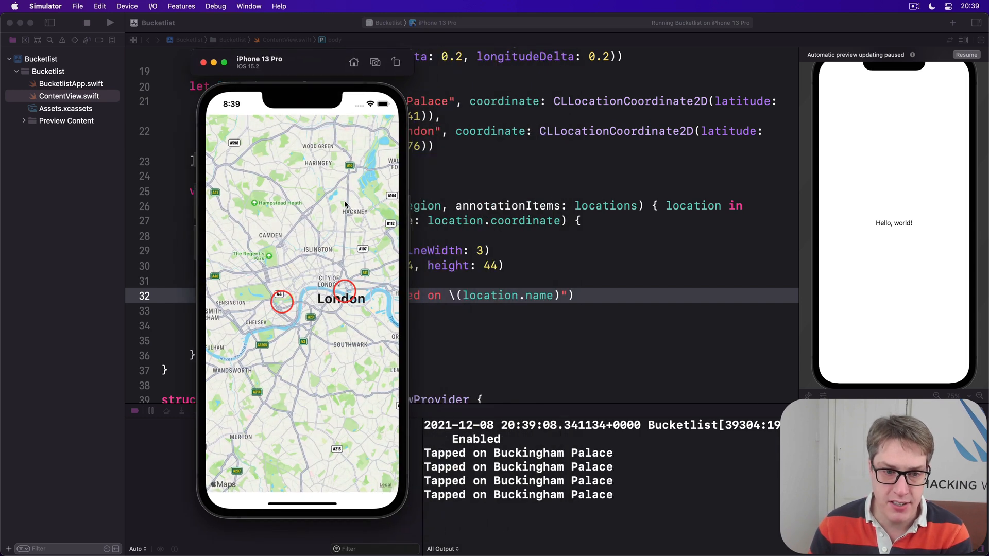
click(341, 298)
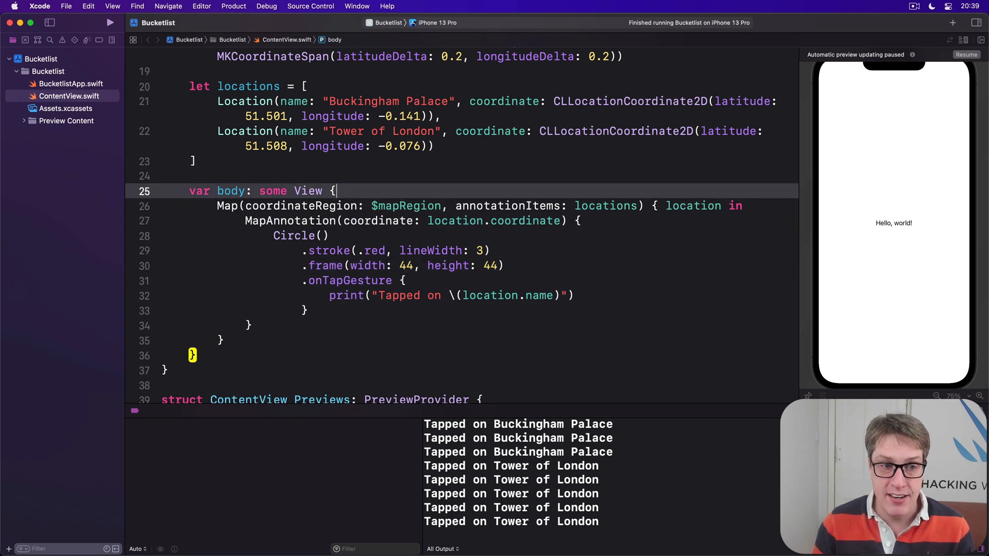
Step: Wrap the Map in a NavigationView with .navigationTitle("London Explorer")
text(NavigationView {)
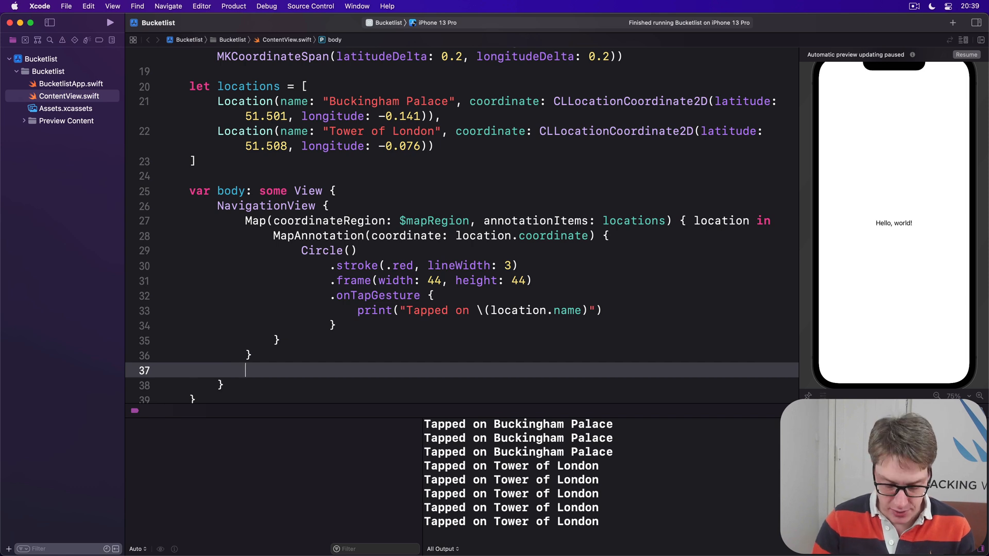
text(.navigationTitle("Lopn"))
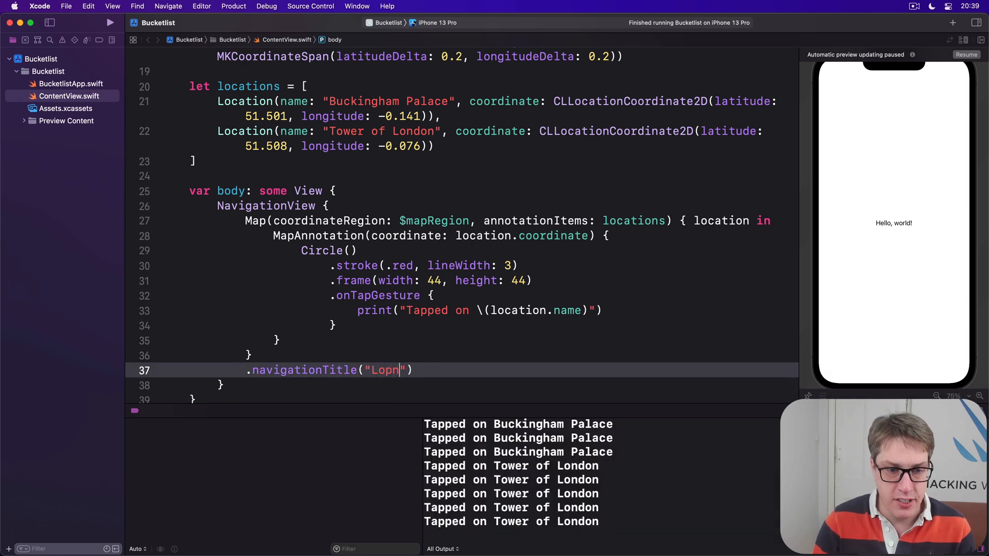
text(London Ex)
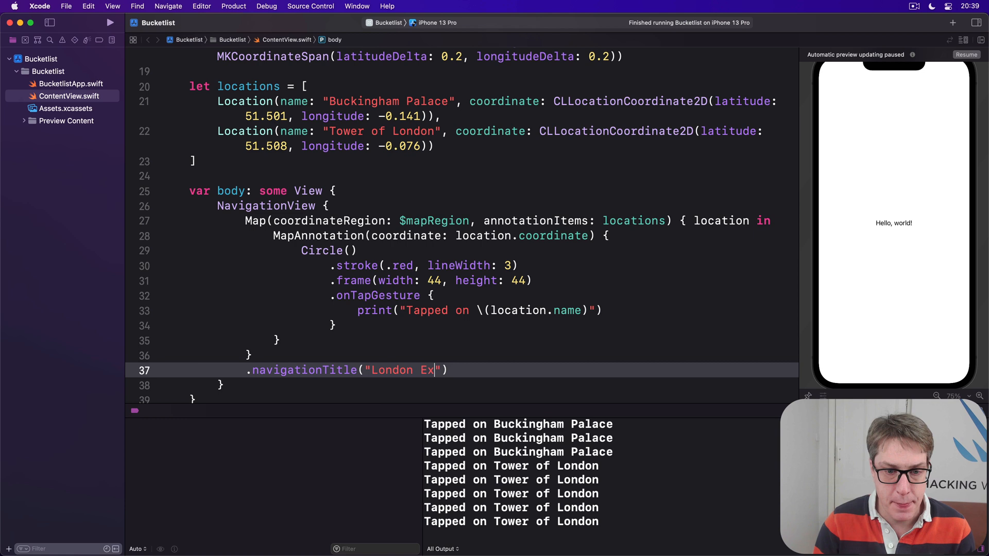
text(plorer)
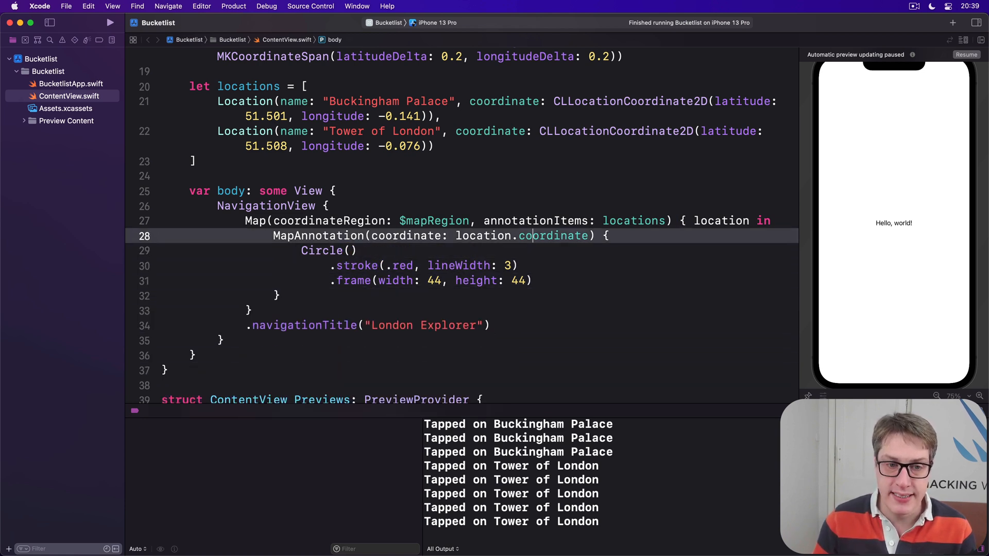
Step: Replace the tap gesture with a NavigationLink to Text(location.name) using a label closure
text(NB)
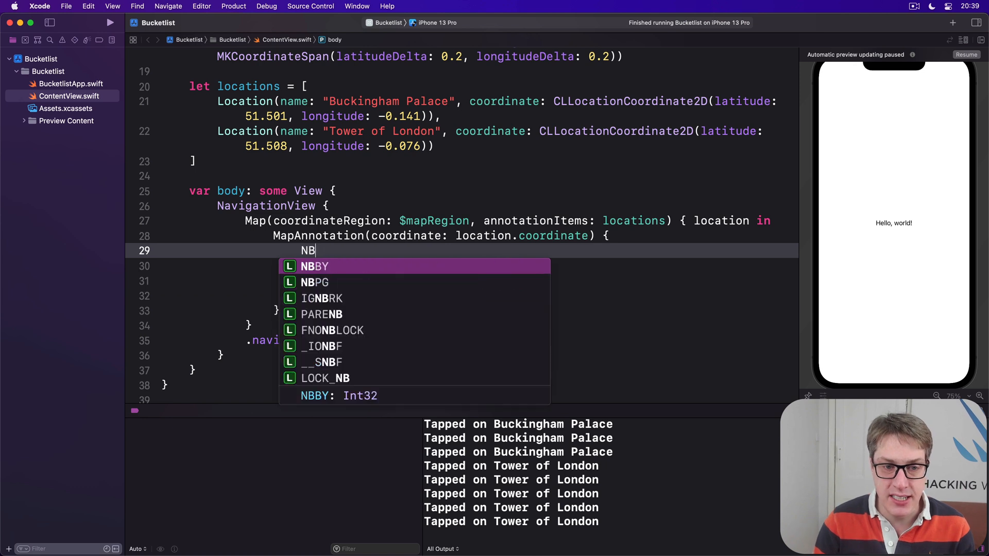
text(avigationLink {)
text(Text()
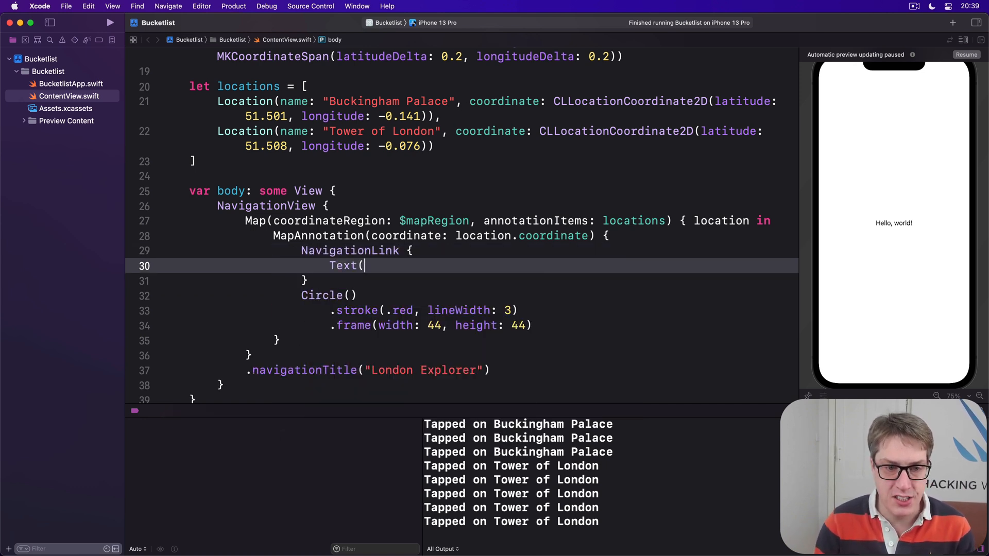
text(location.an))
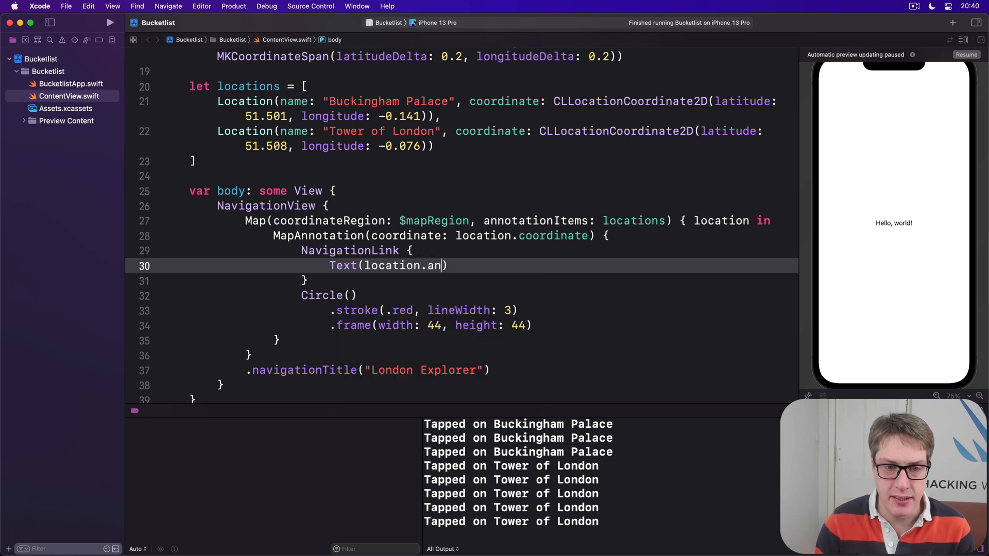
text(ame)
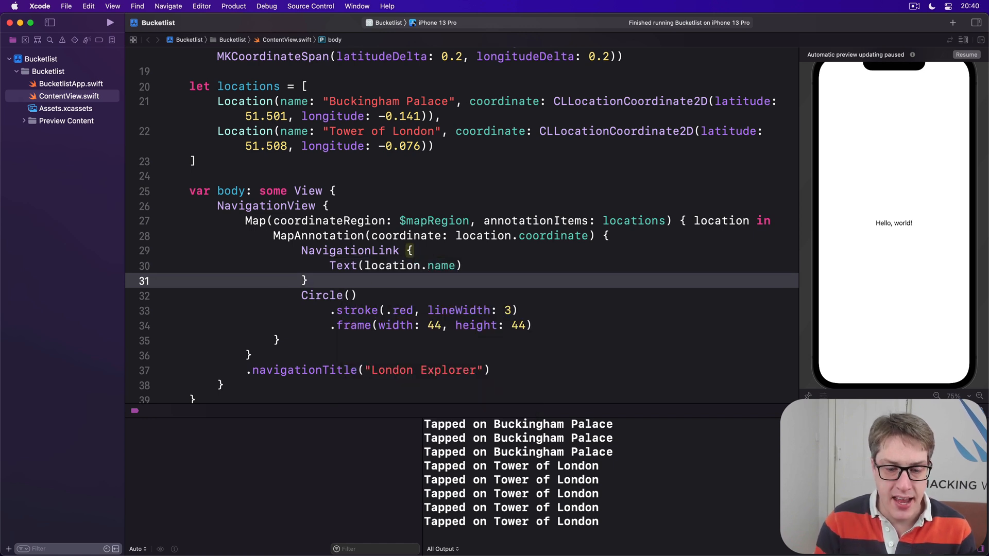
text(labg)
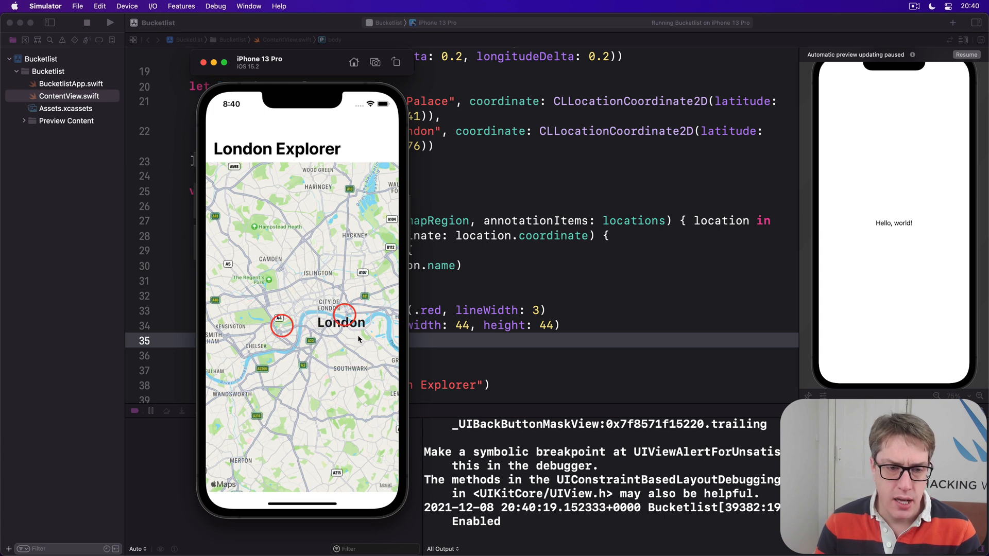
Step: Tap the Buckingham Palace circle to follow its link, then select the circle's stroke and frame lines
click(281, 327)
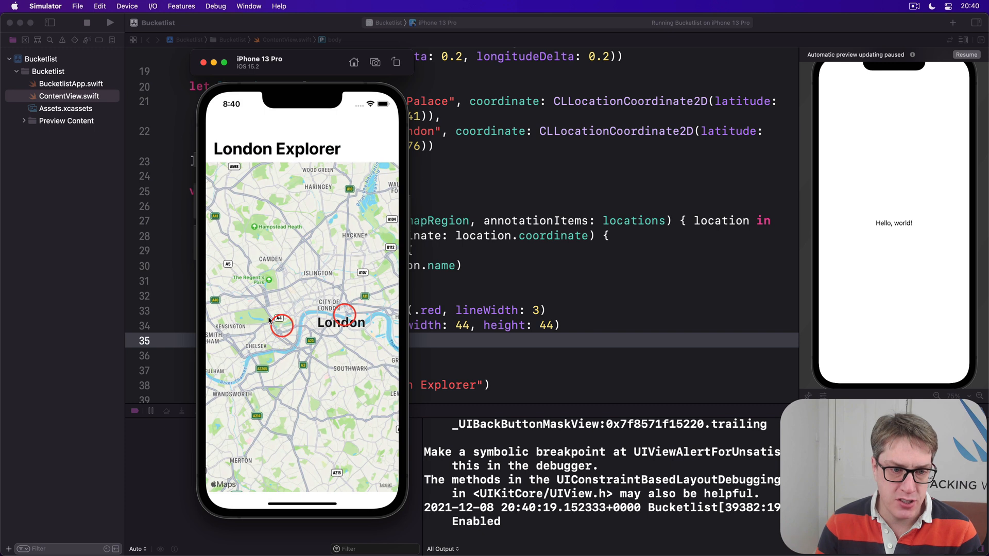
click(281, 324)
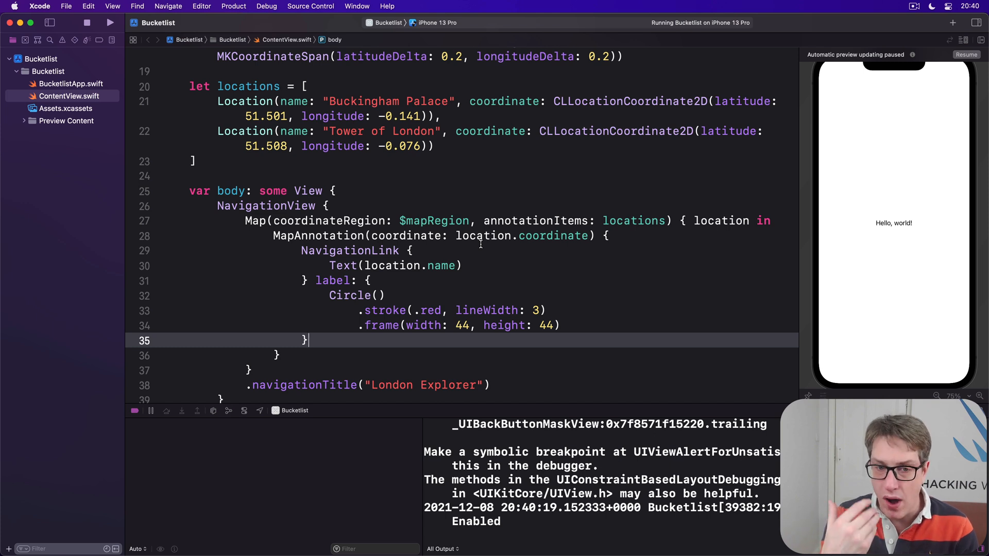
drag(363, 310, 306, 341)
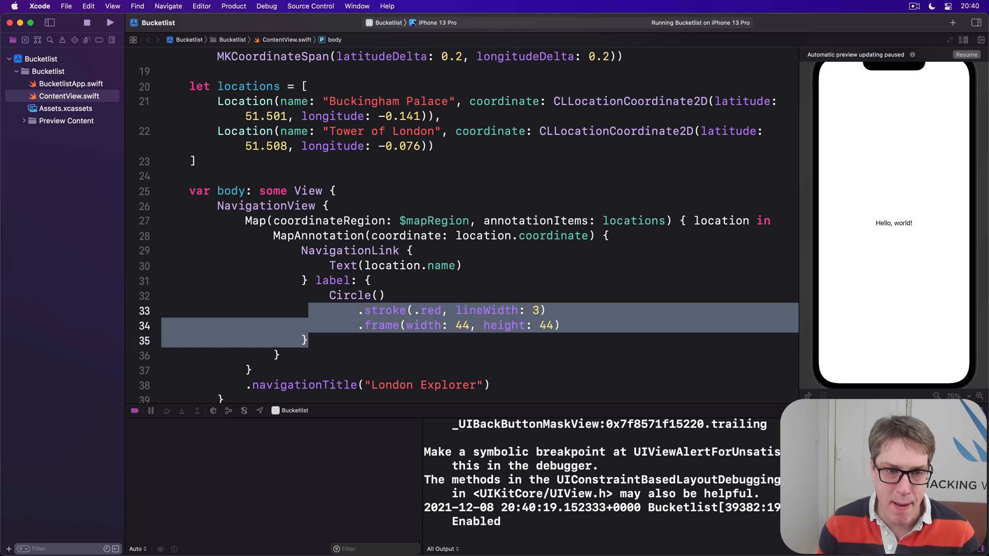